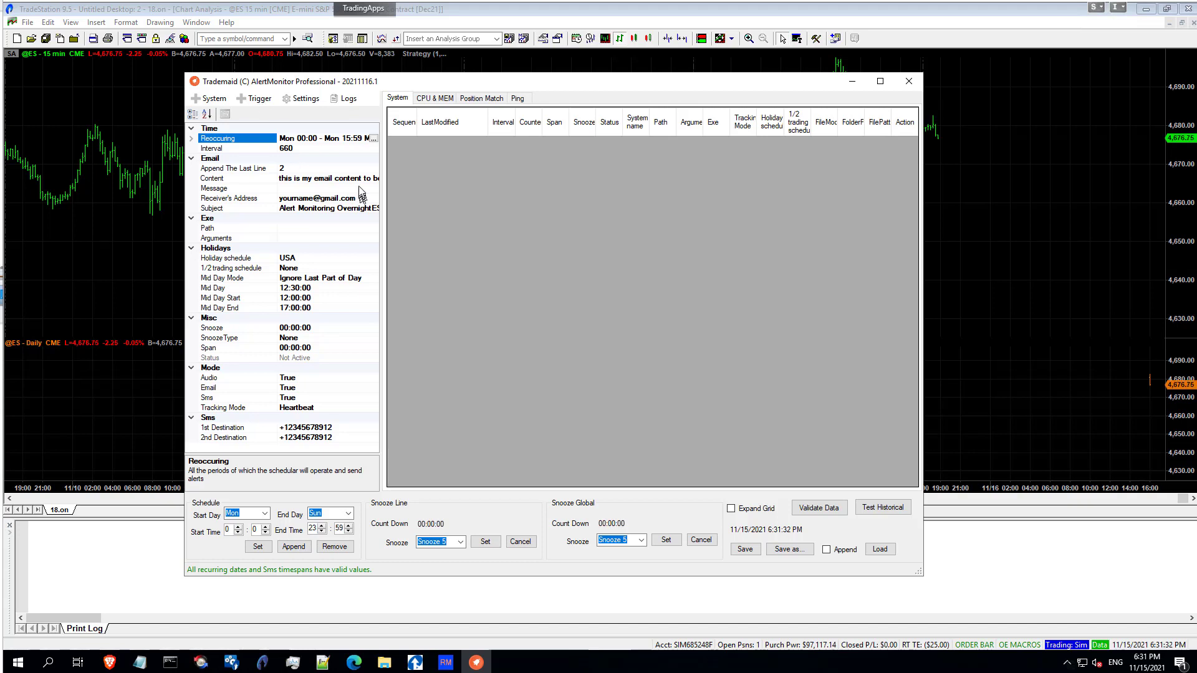
{"action": "mouse_move", "coordinate": [339, 116]}
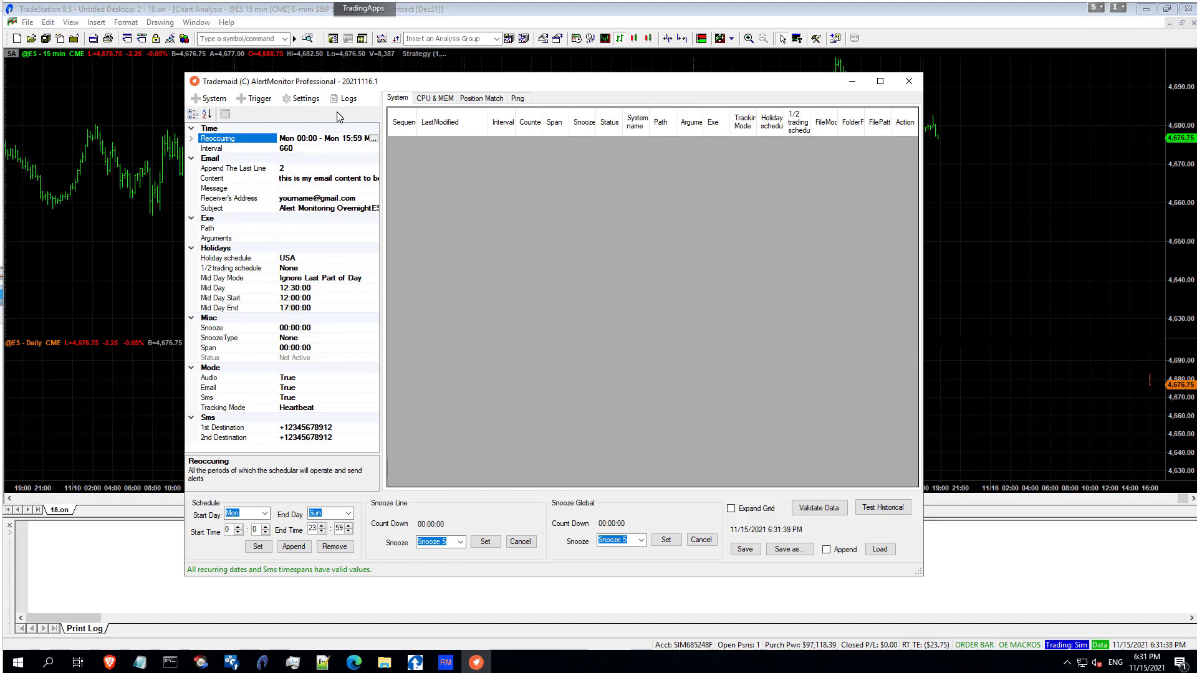
Step: Review the monitor's miscellaneous settings, then minimize AlertMonitor to reveal the ES chart
{"action": "left_click", "coordinate": [305, 99]}
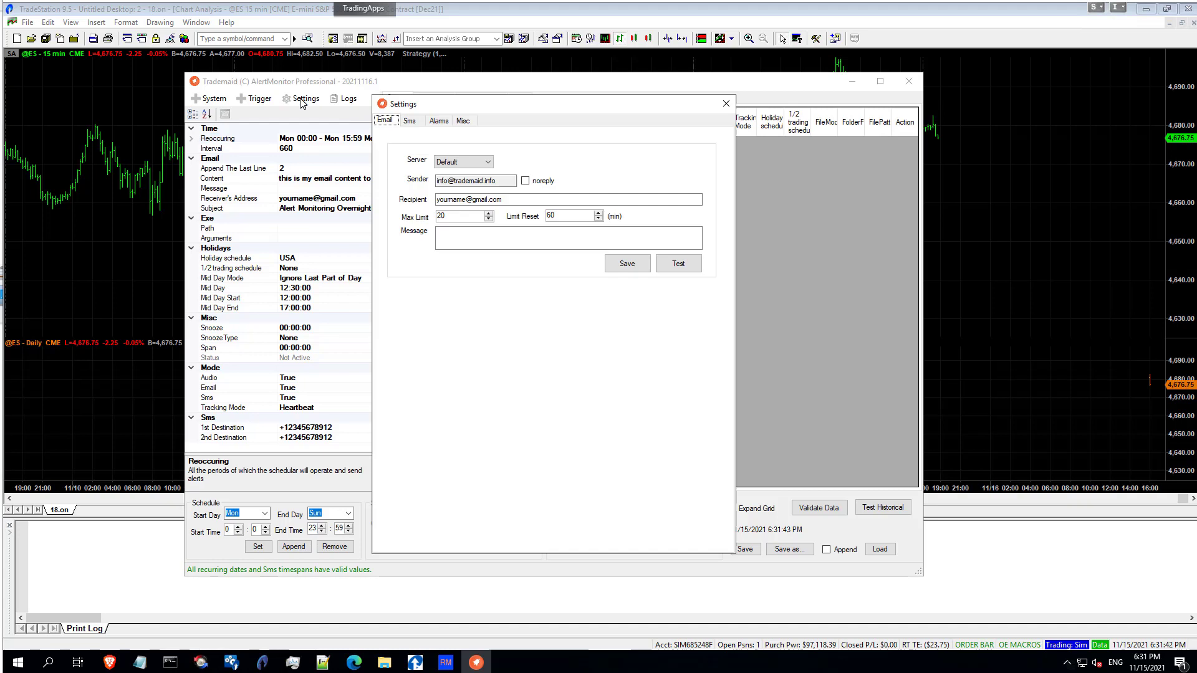
{"action": "left_click", "coordinate": [461, 120]}
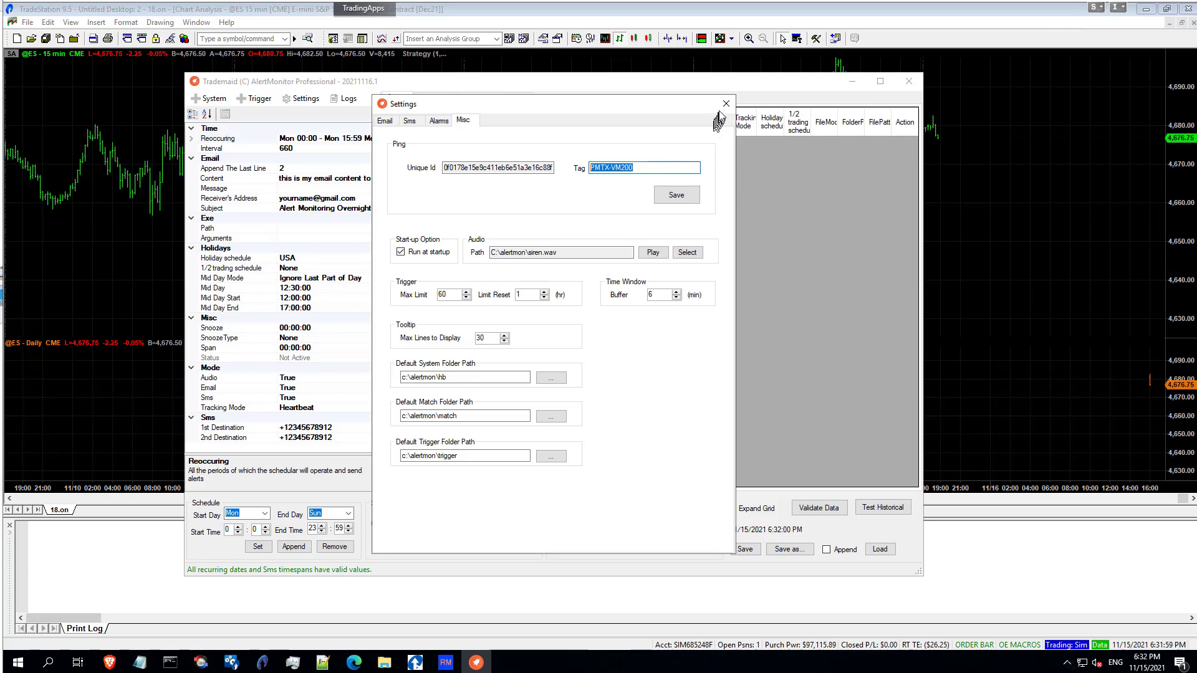
{"action": "left_click", "coordinate": [724, 104]}
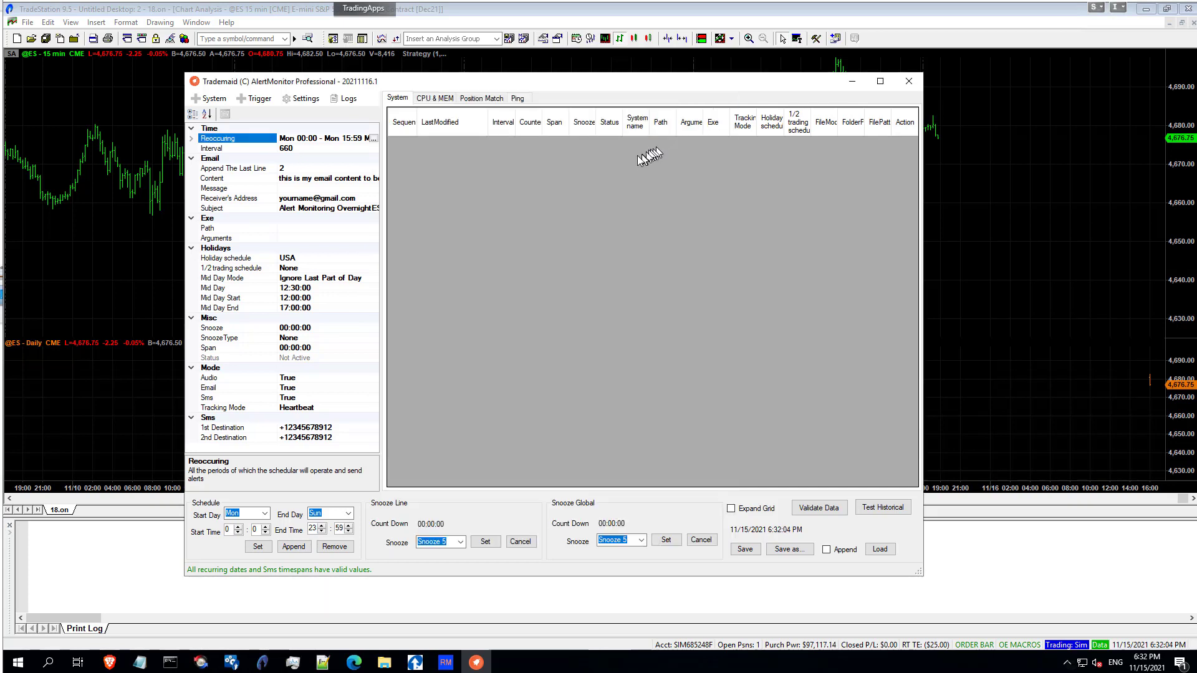
{"action": "left_click", "coordinate": [433, 97]}
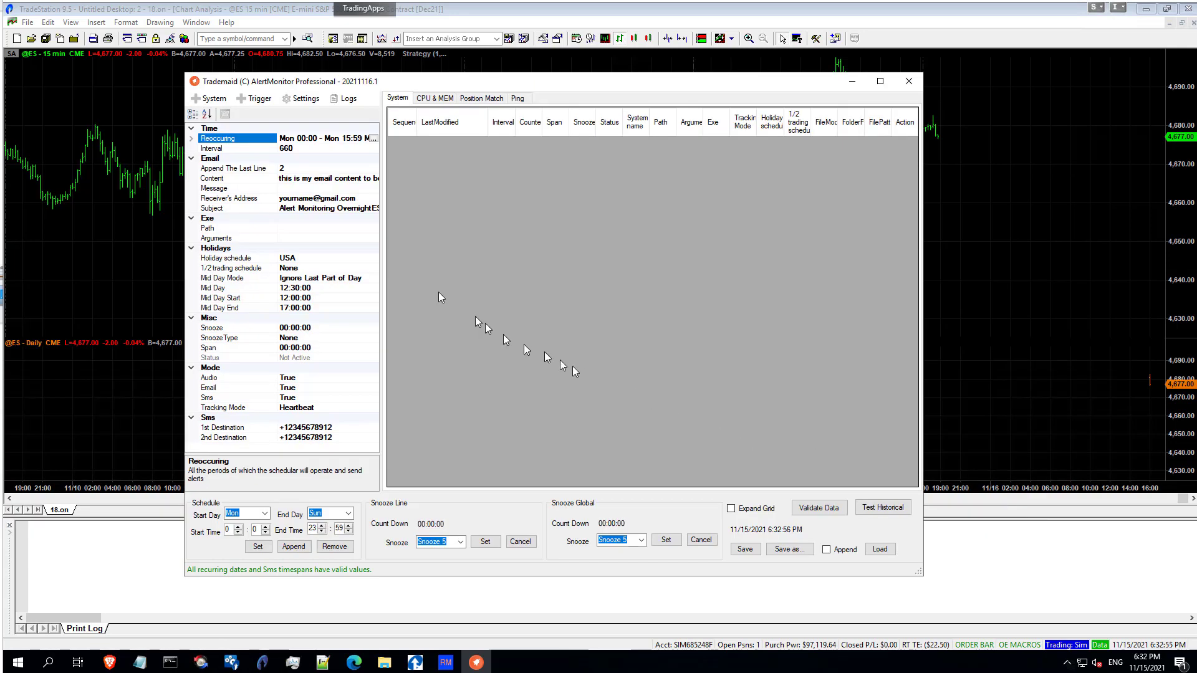
{"action": "mouse_move", "coordinate": [128, 96]}
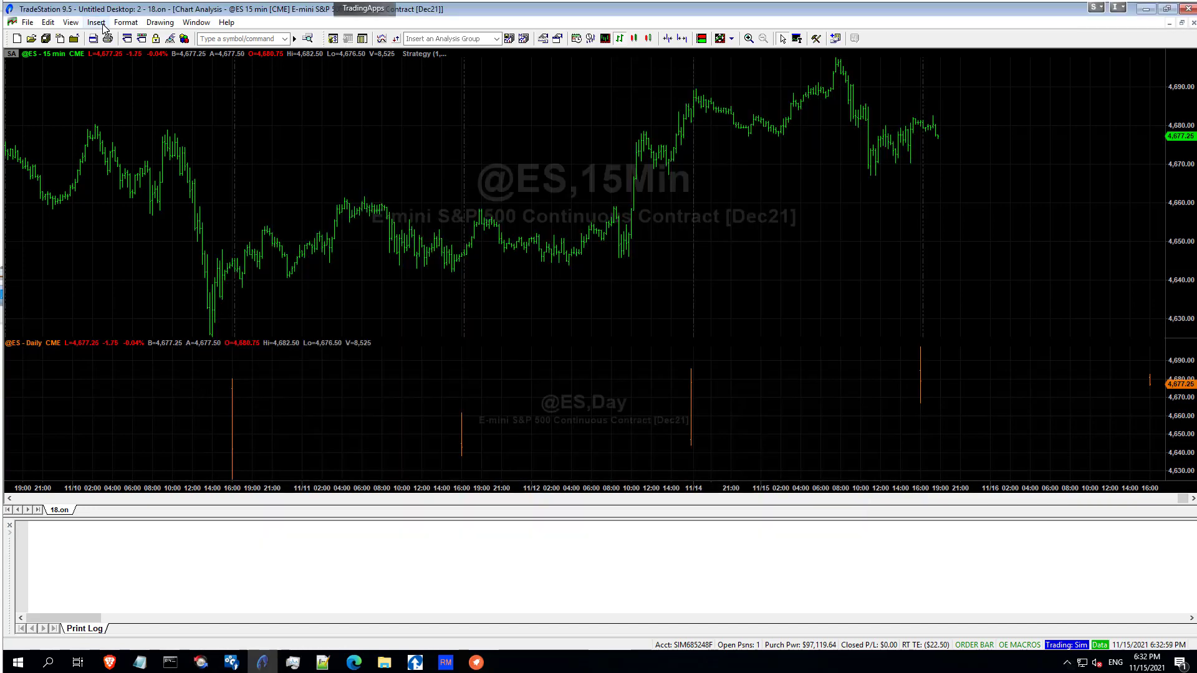
Step: Insert the AlertmonIndicator study onto the ES chart
{"action": "left_click", "coordinate": [94, 22]}
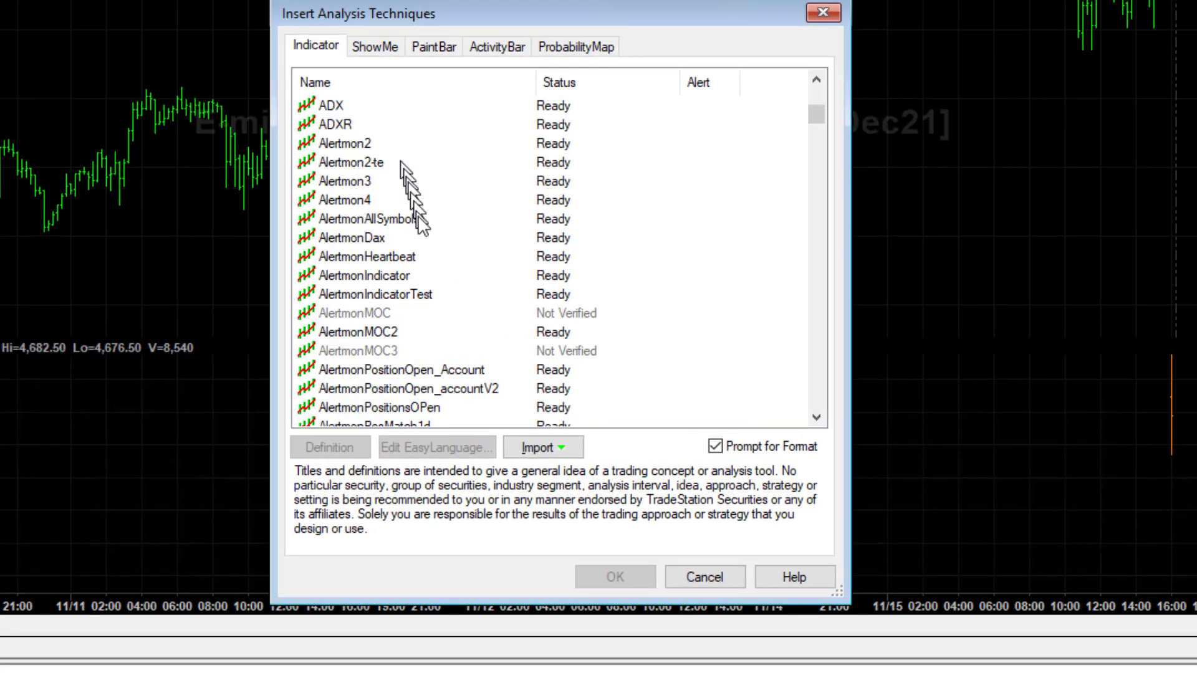
{"action": "left_click", "coordinate": [366, 275]}
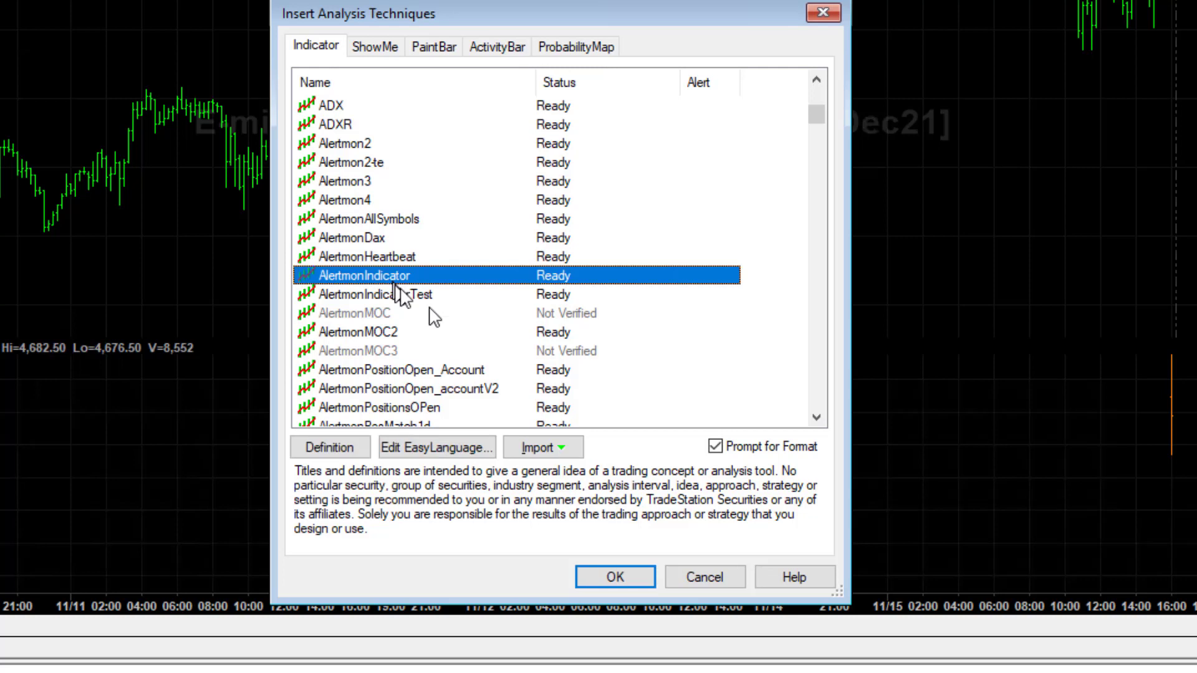
{"action": "left_click", "coordinate": [614, 576]}
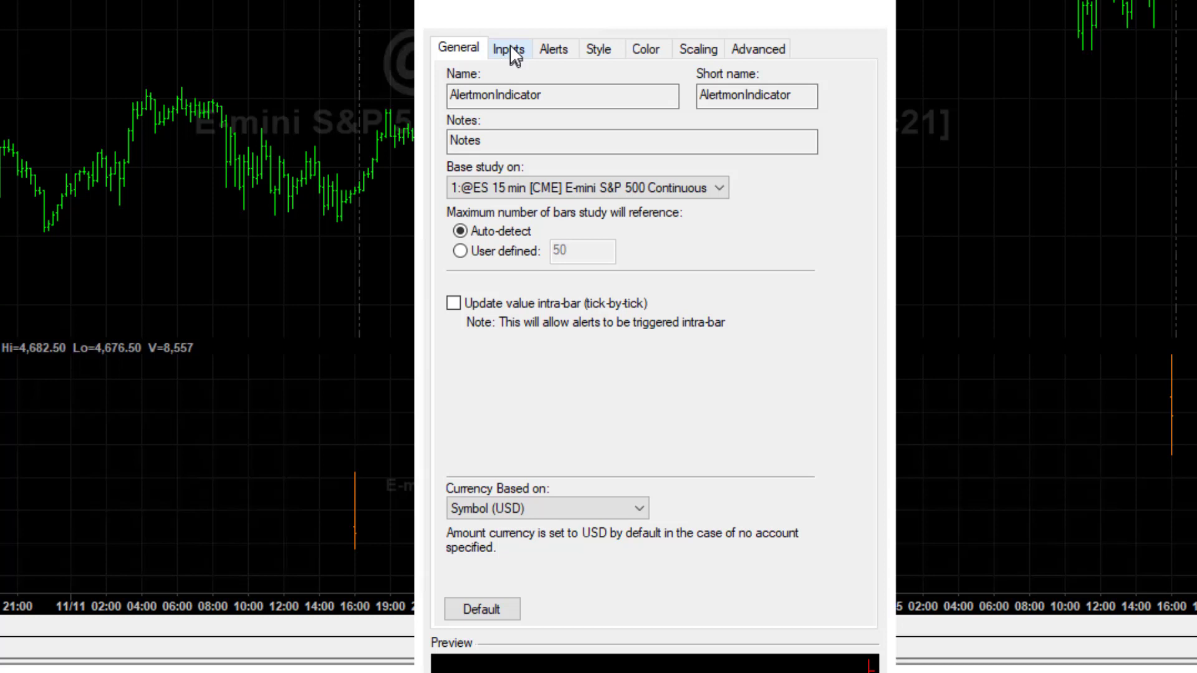
{"action": "mouse_move", "coordinate": [513, 60]}
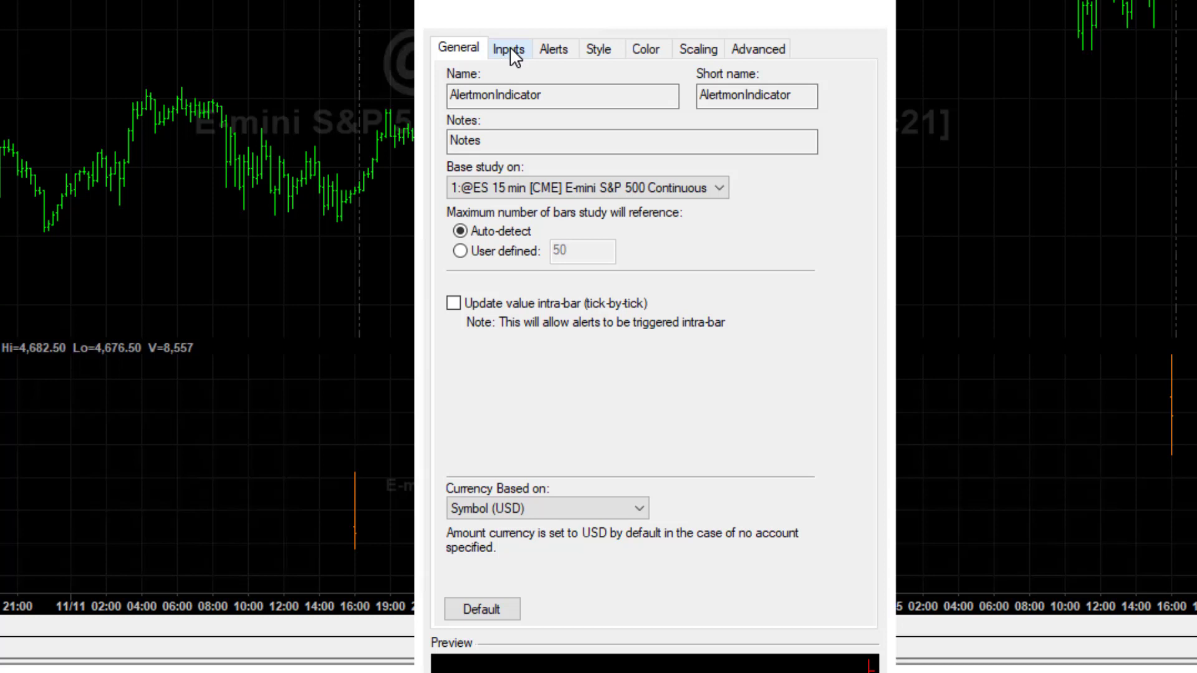
Step: Set the indicator's strategyname2 input to "OvernightES"
{"action": "left_click", "coordinate": [508, 49]}
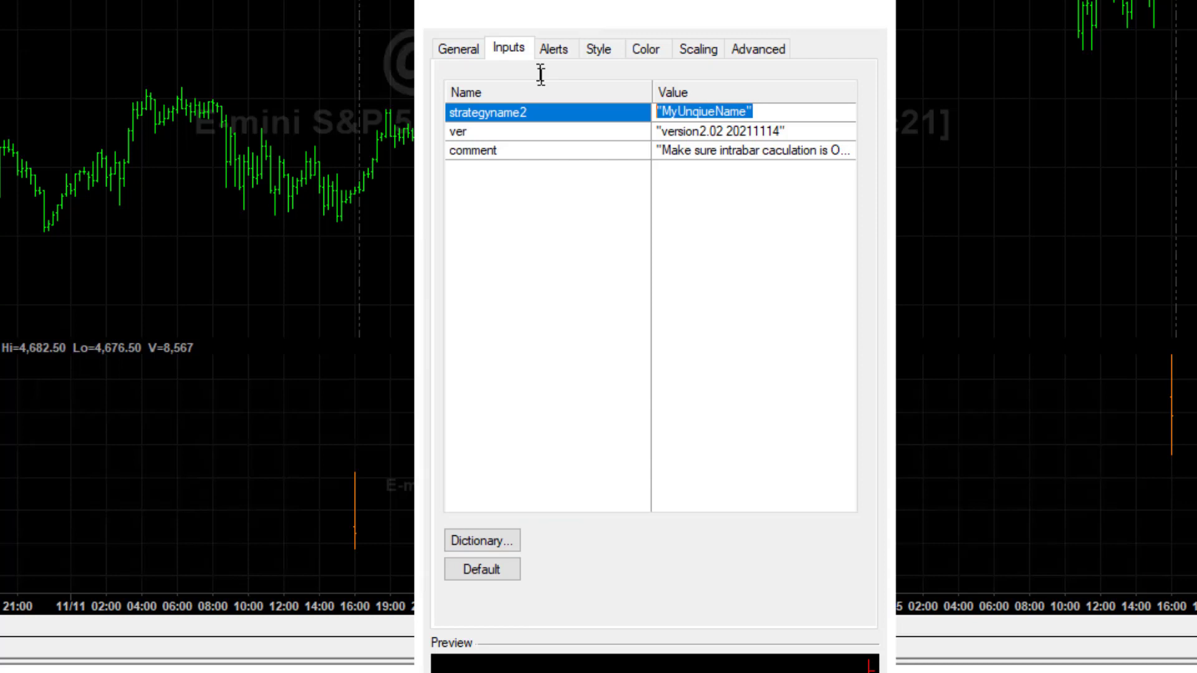
{"action": "type", "text": "Ov"}
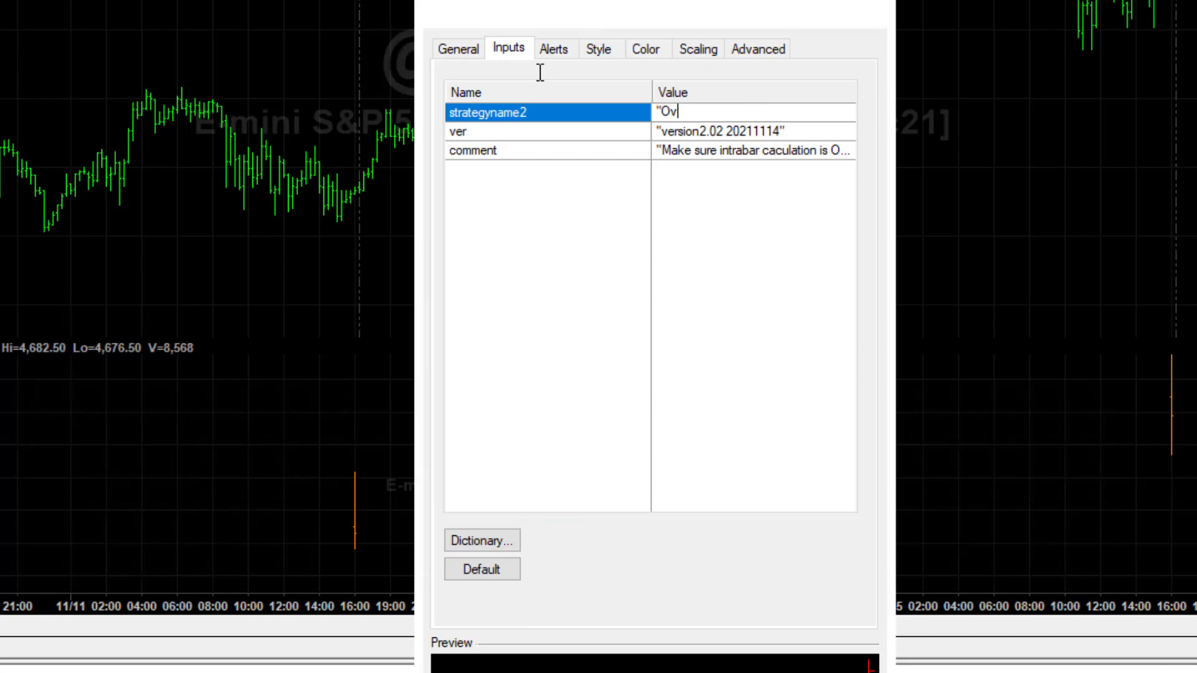
{"action": "type", "text": "ernightE"}
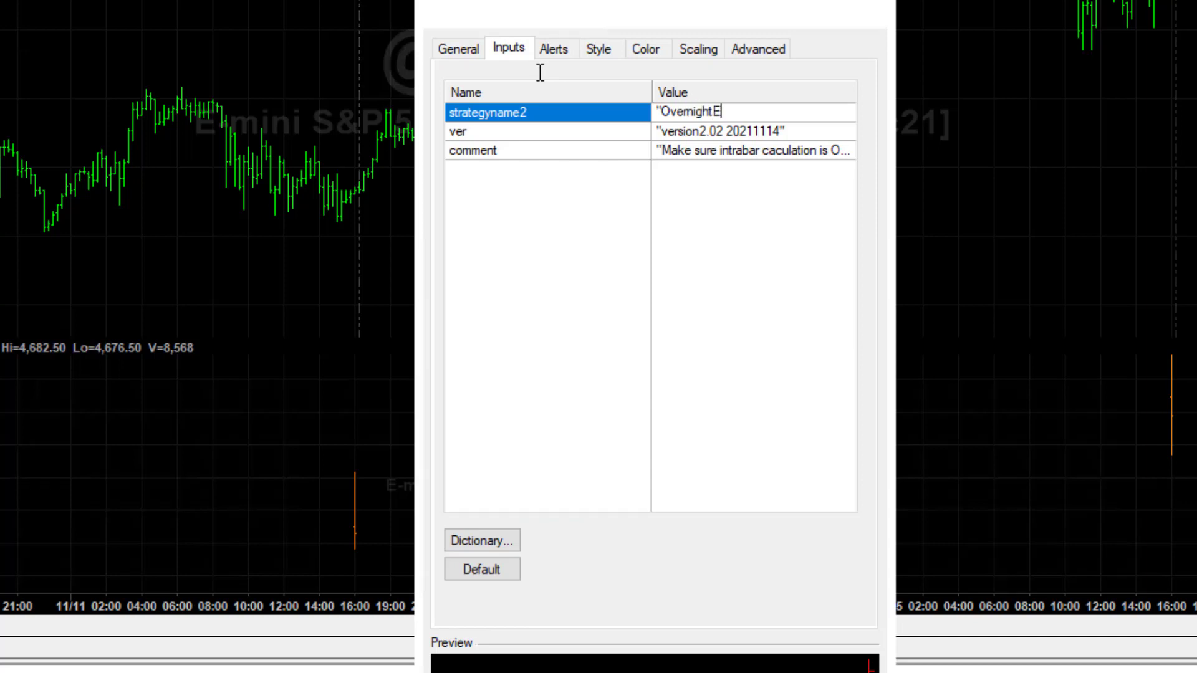
{"action": "type", "text": "S\""}
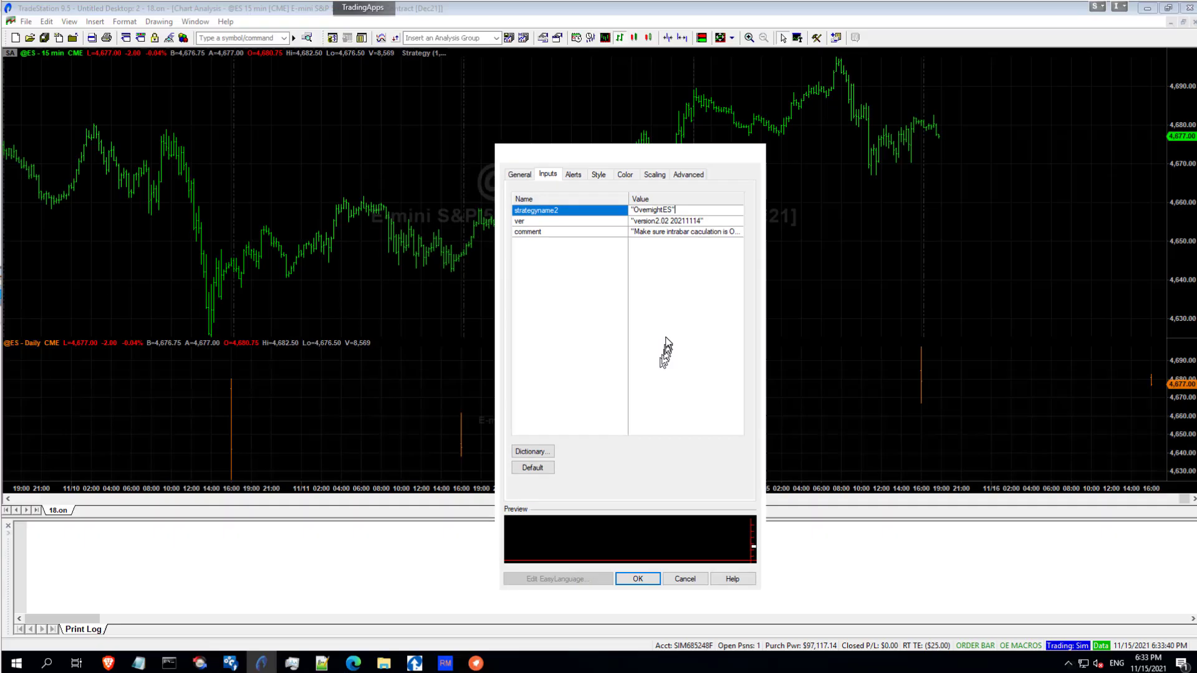
{"action": "left_click", "coordinate": [637, 577]}
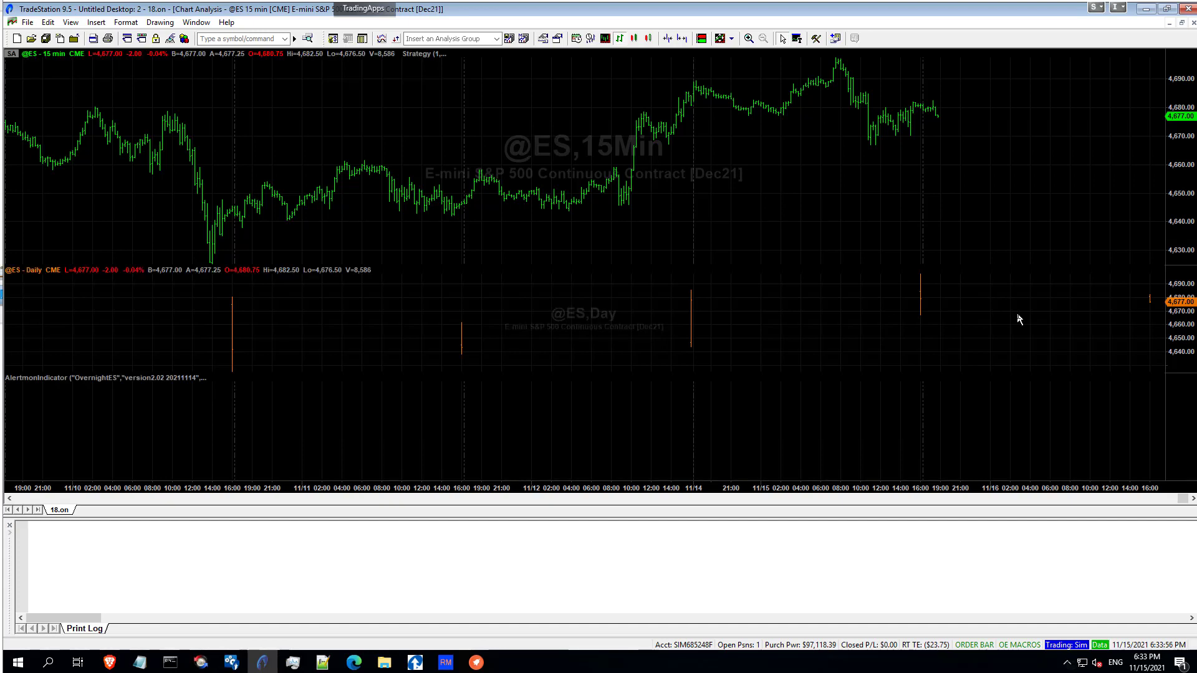
{"action": "mouse_move", "coordinate": [762, 255]}
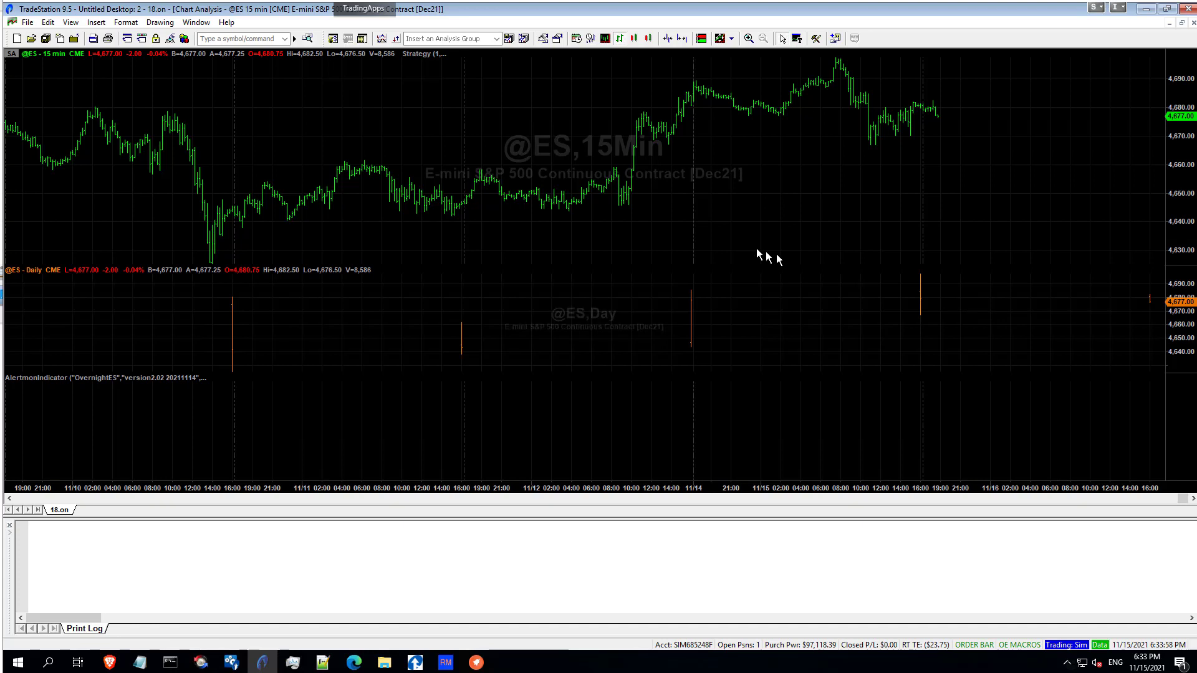
{"action": "mouse_move", "coordinate": [629, 176]}
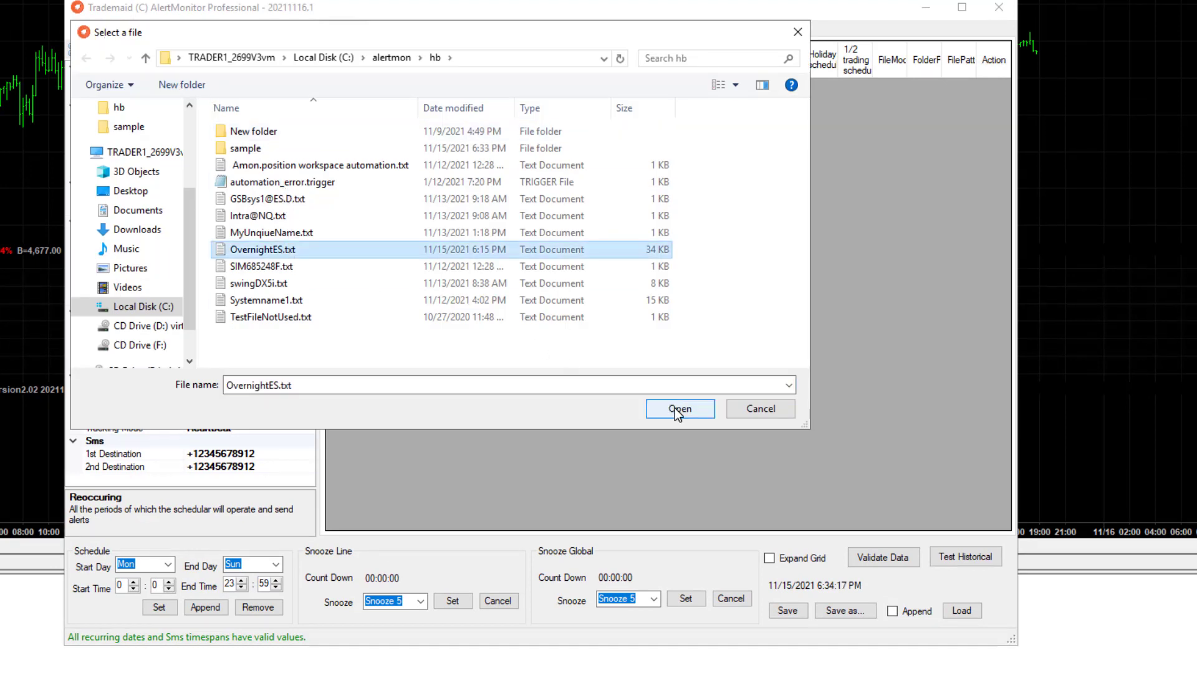
Step: Load OvernightES.txt as the heartbeat file and view its recurring monitoring periods
{"action": "left_click", "coordinate": [678, 409]}
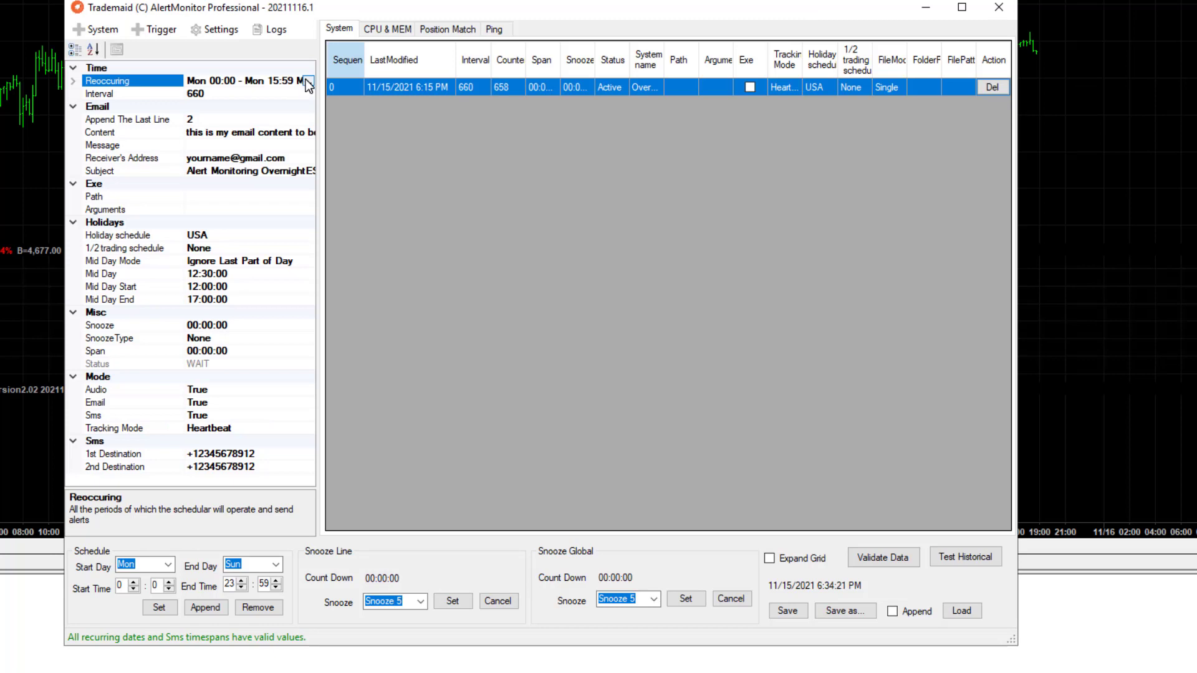
{"action": "left_click", "coordinate": [307, 79]}
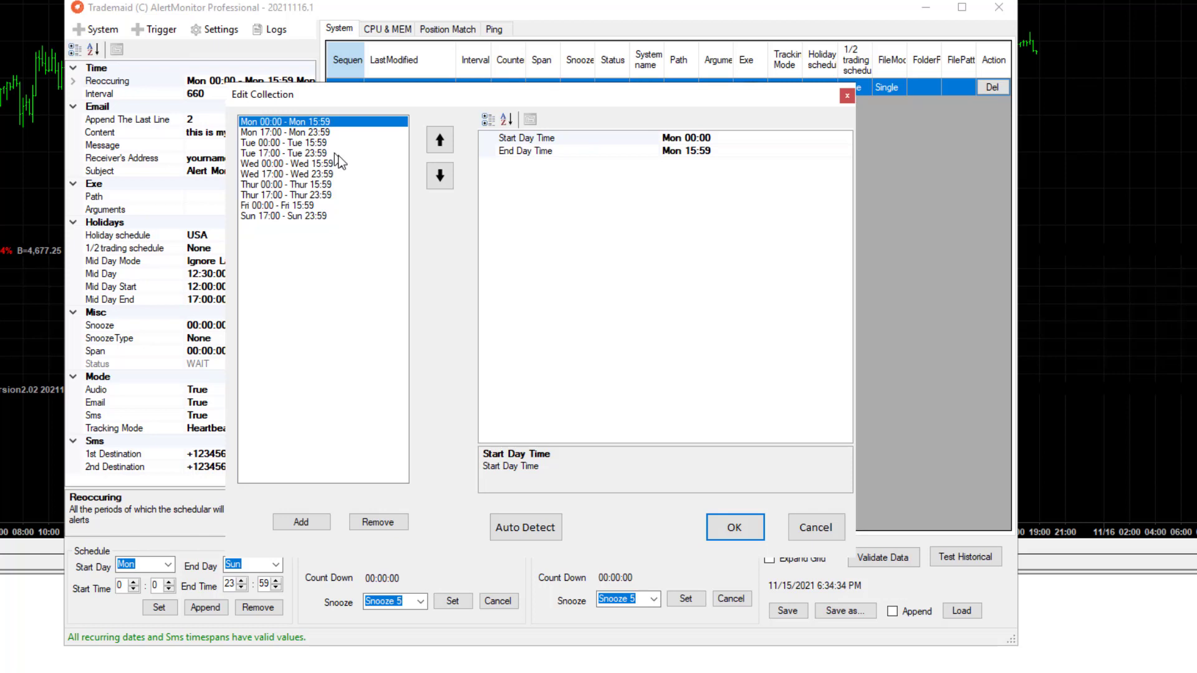
Step: Close the recurring periods editor, returning to the OvernightES property grid
{"action": "left_click", "coordinate": [732, 527]}
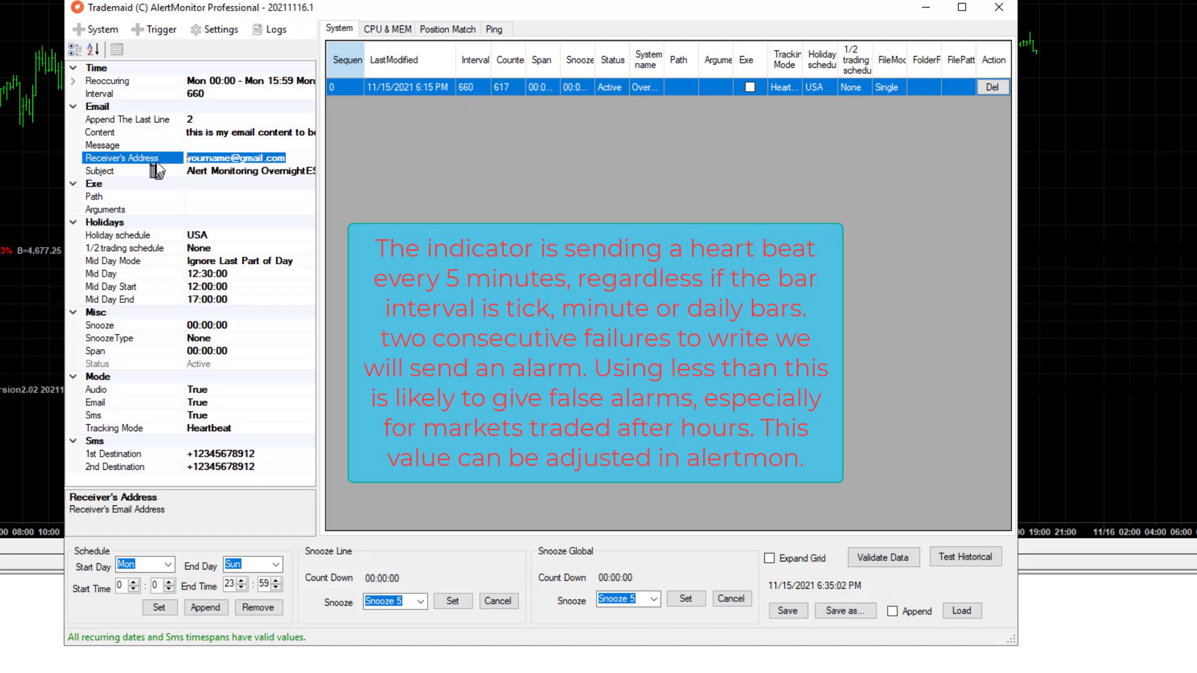
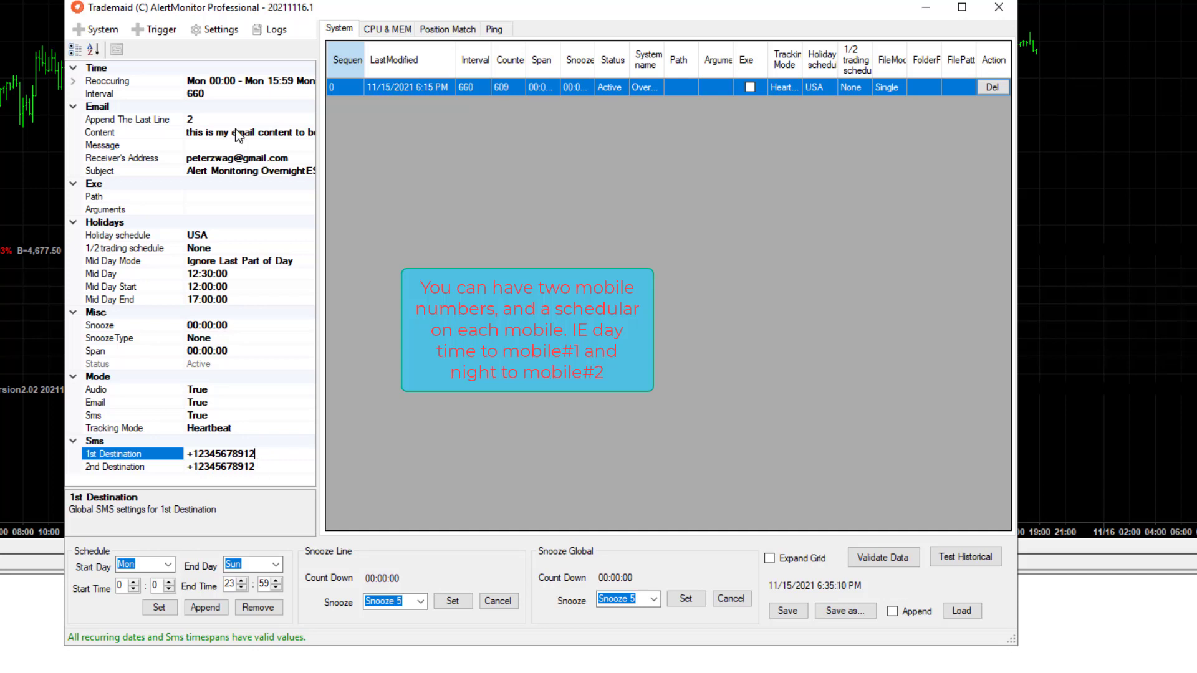
{"action": "left_click", "coordinate": [99, 131]}
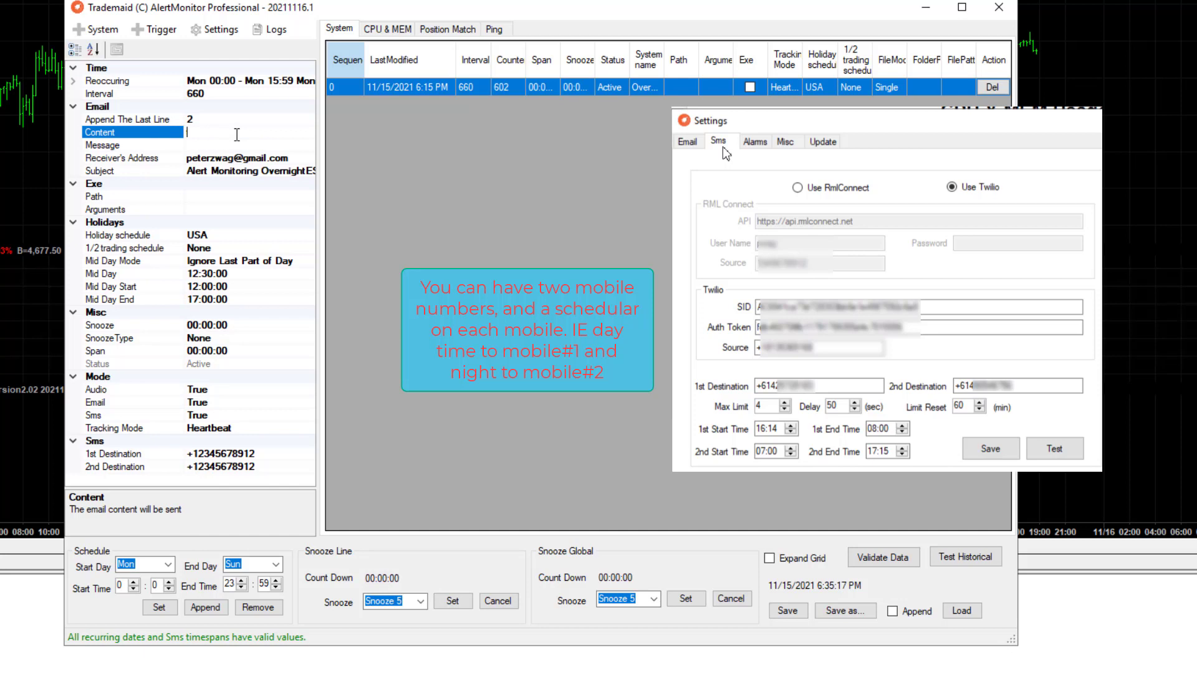
{"action": "type", "text": "Overnight chart"}
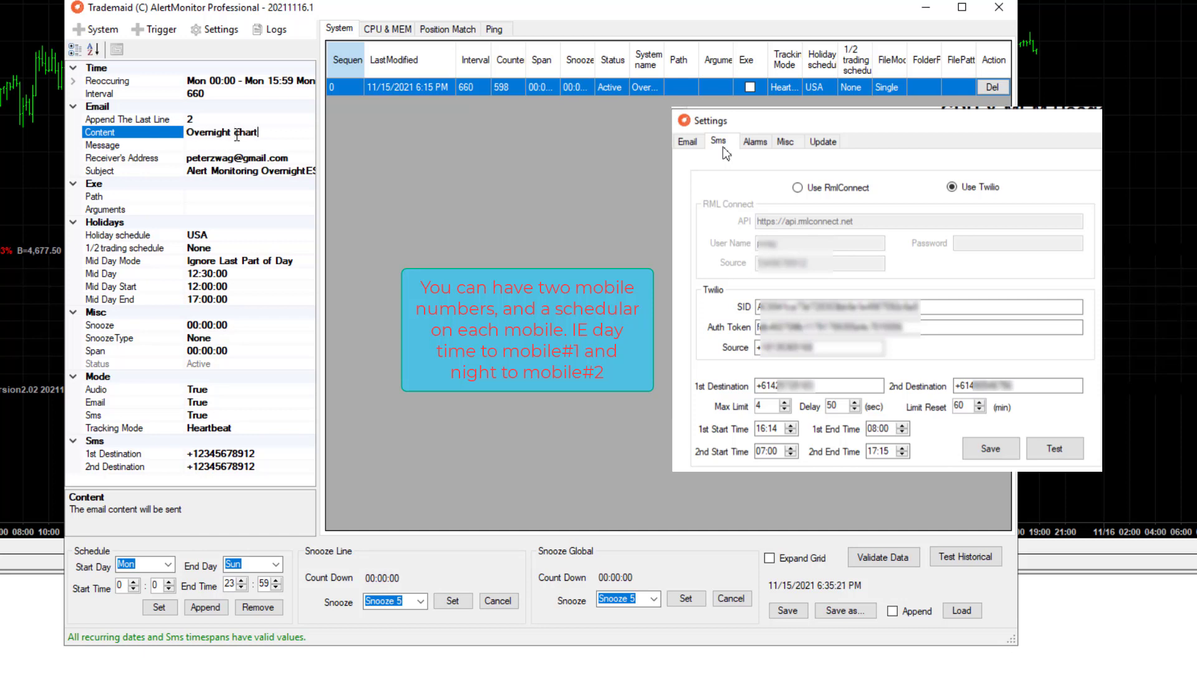
{"action": "type", "text": "has faile"}
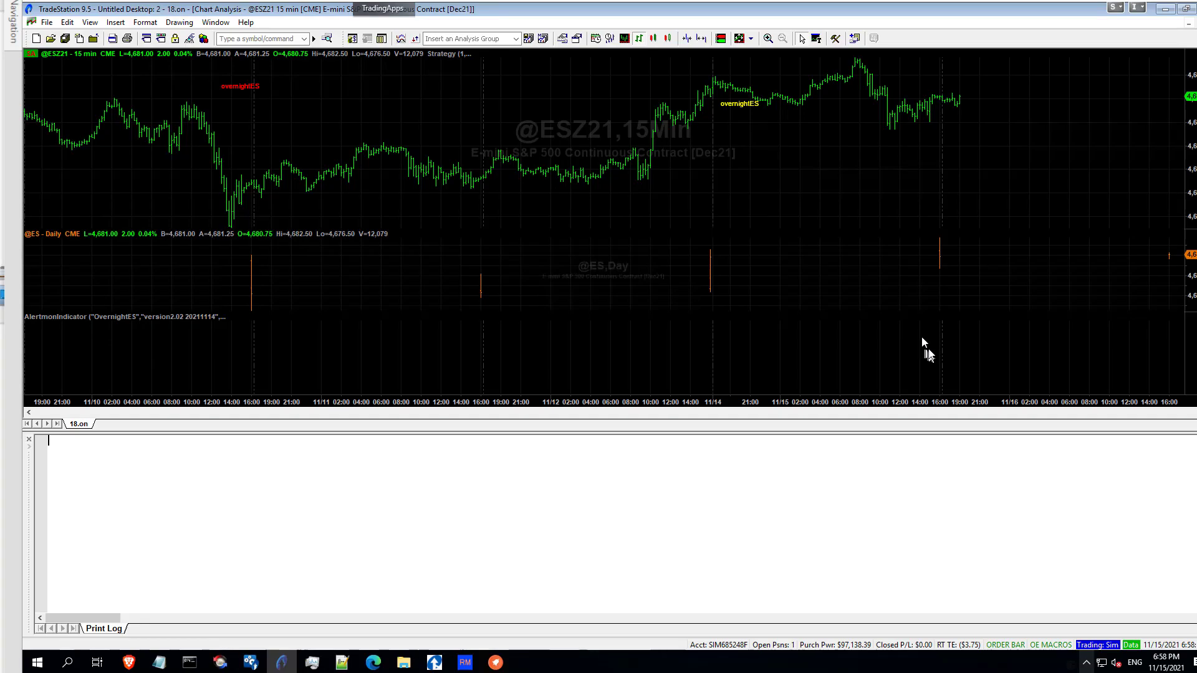
{"action": "mouse_move", "coordinate": [100, 91]}
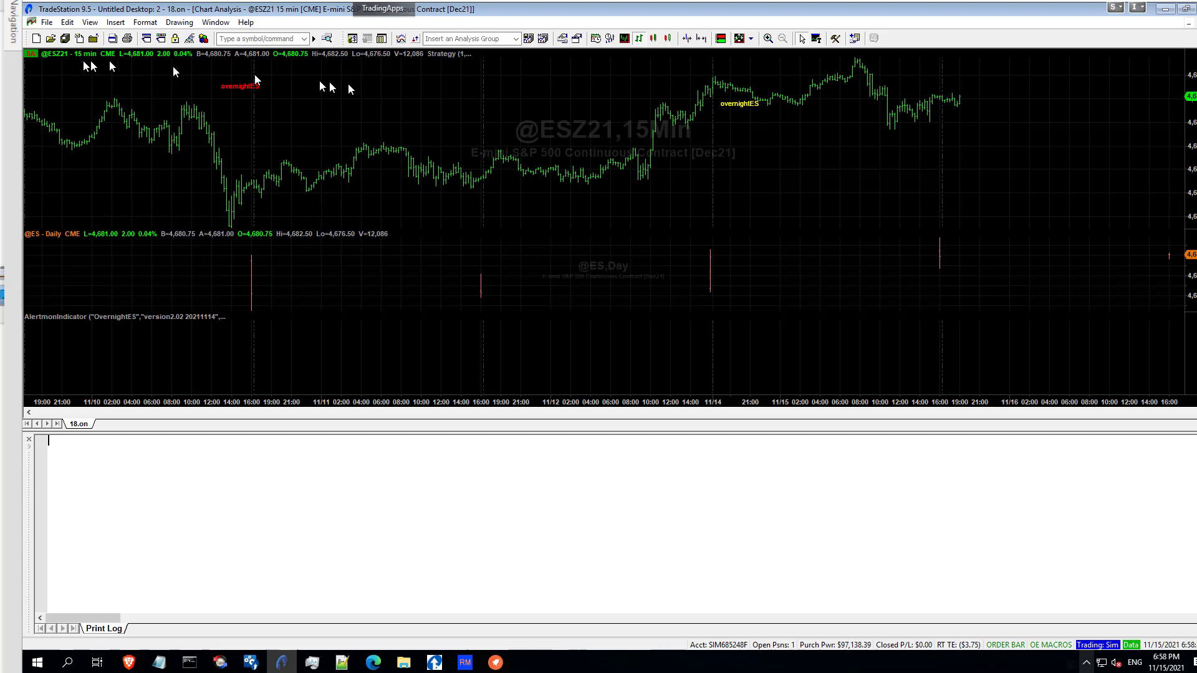
Step: Add the AlertMonAutomationCheckMode strategy and set its Strategyname input to OvernightES
{"action": "left_click", "coordinate": [115, 21]}
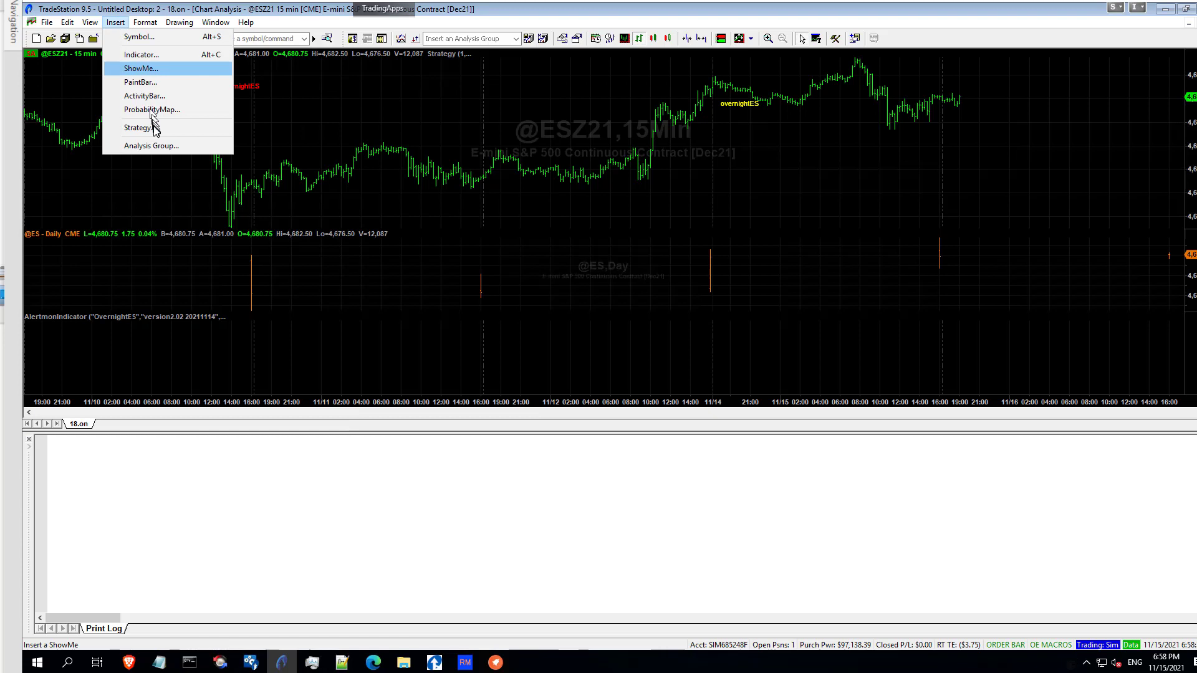
{"action": "left_click", "coordinate": [138, 127]}
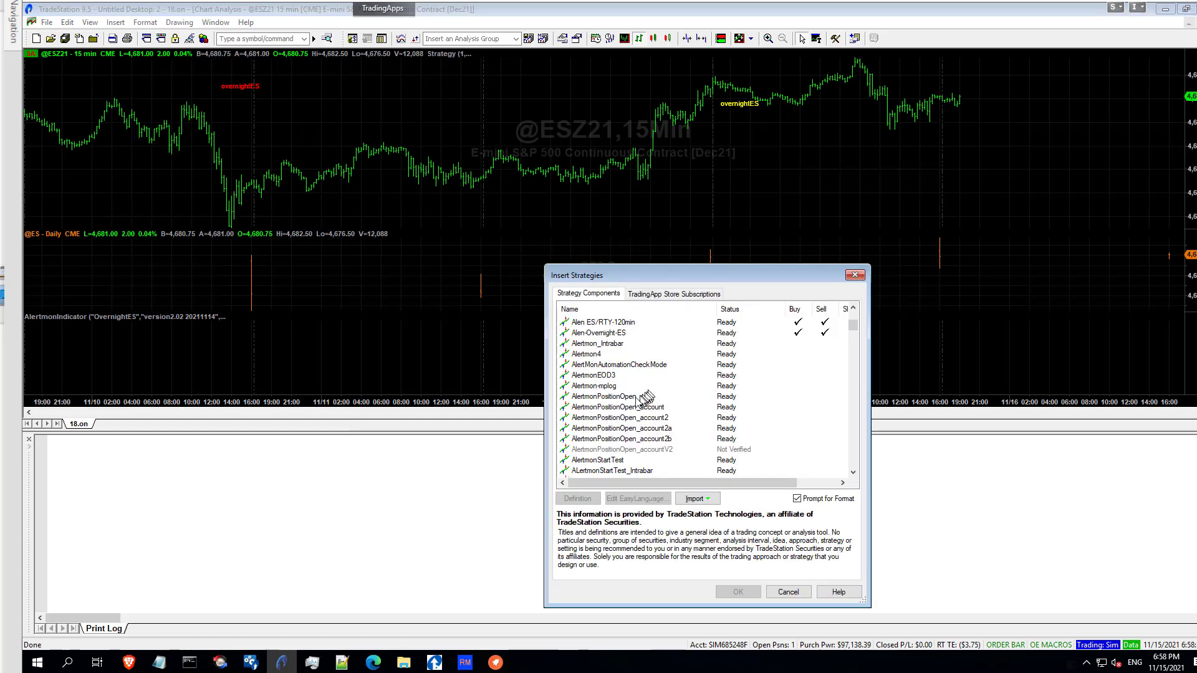
{"action": "mouse_move", "coordinate": [643, 381]}
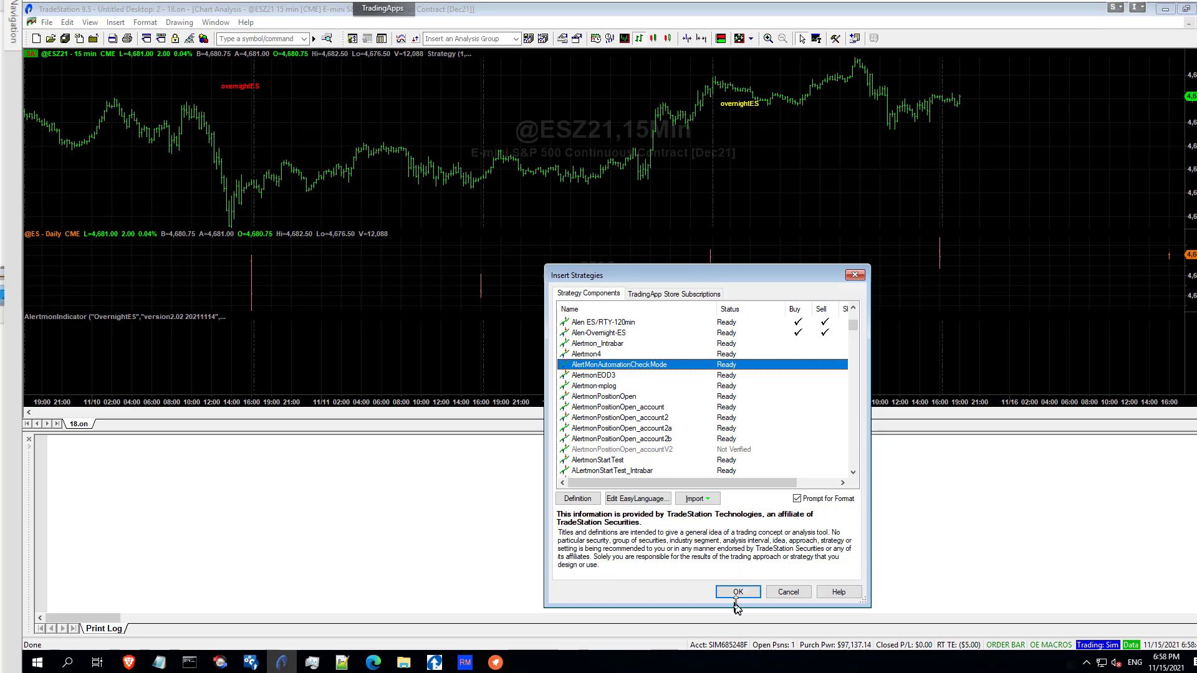
{"action": "left_click", "coordinate": [737, 590]}
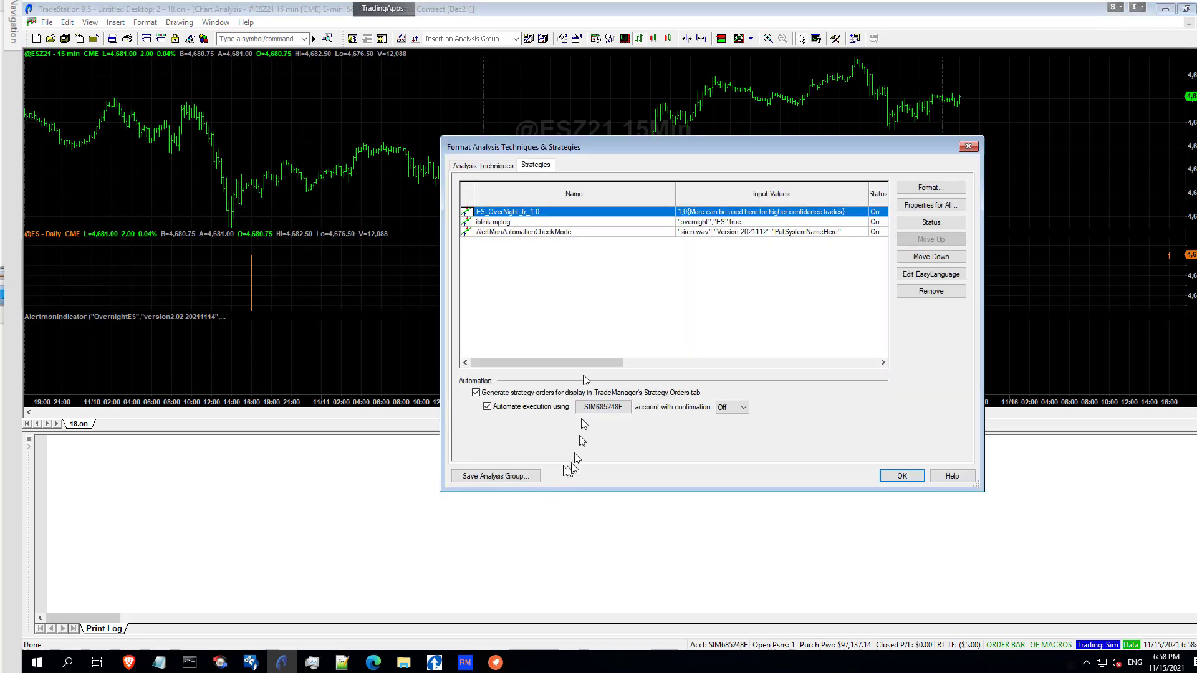
{"action": "double_click", "coordinate": [522, 232]}
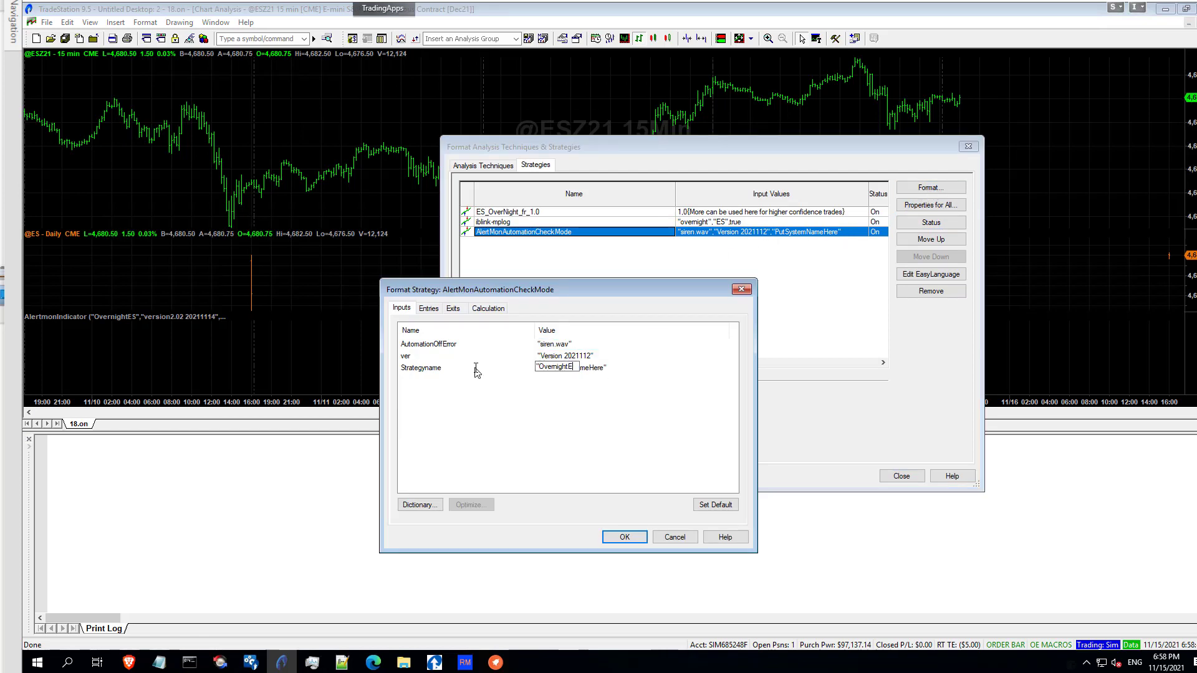
{"action": "left_click", "coordinate": [624, 536]}
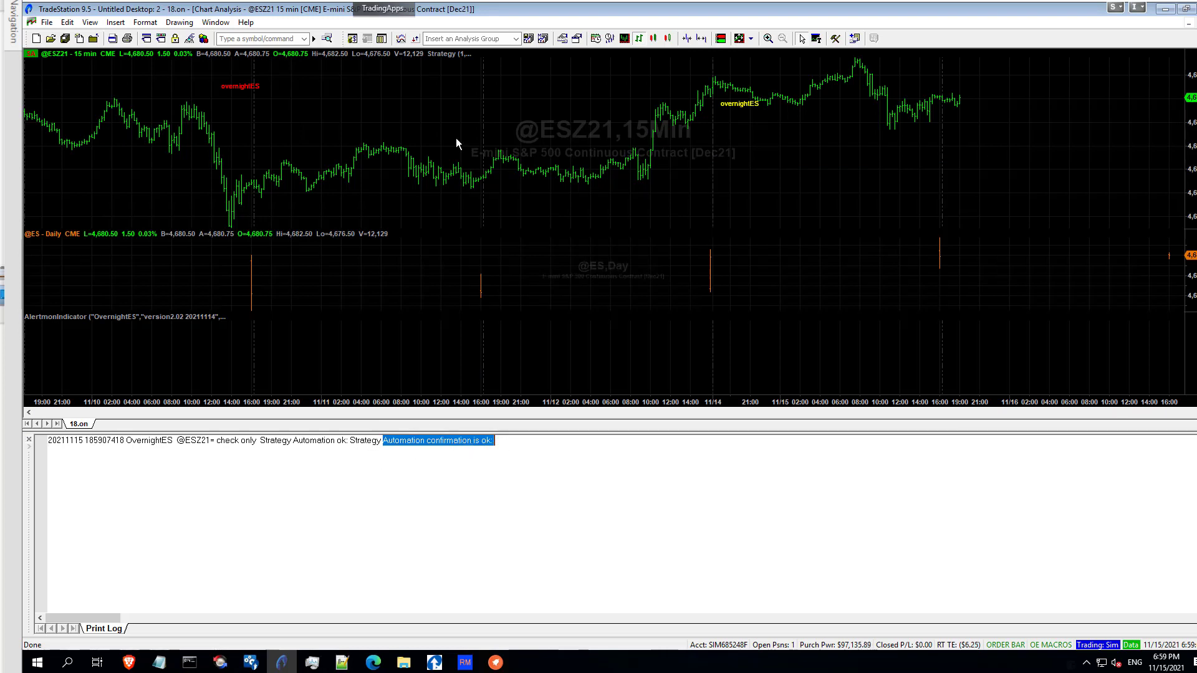
{"action": "mouse_move", "coordinate": [467, 176]}
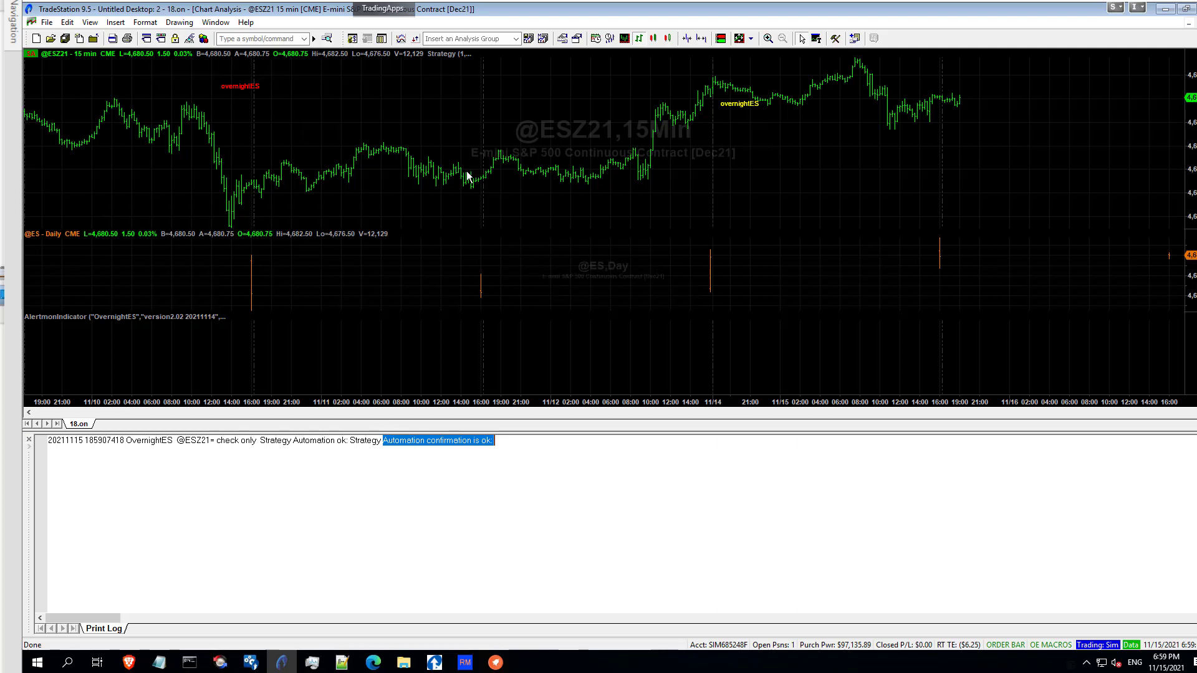
Step: Bring up the properties for all strategies on the ESZ21 chart
{"action": "right_click", "coordinate": [467, 176]}
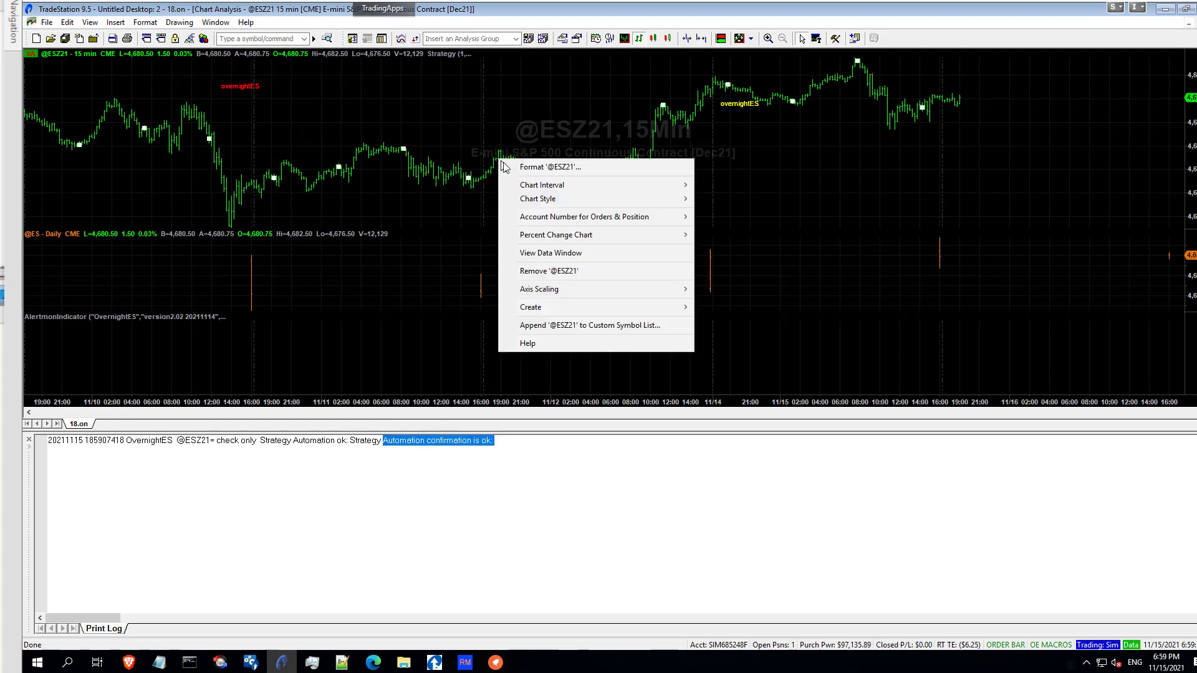
{"action": "left_click", "coordinate": [549, 166]}
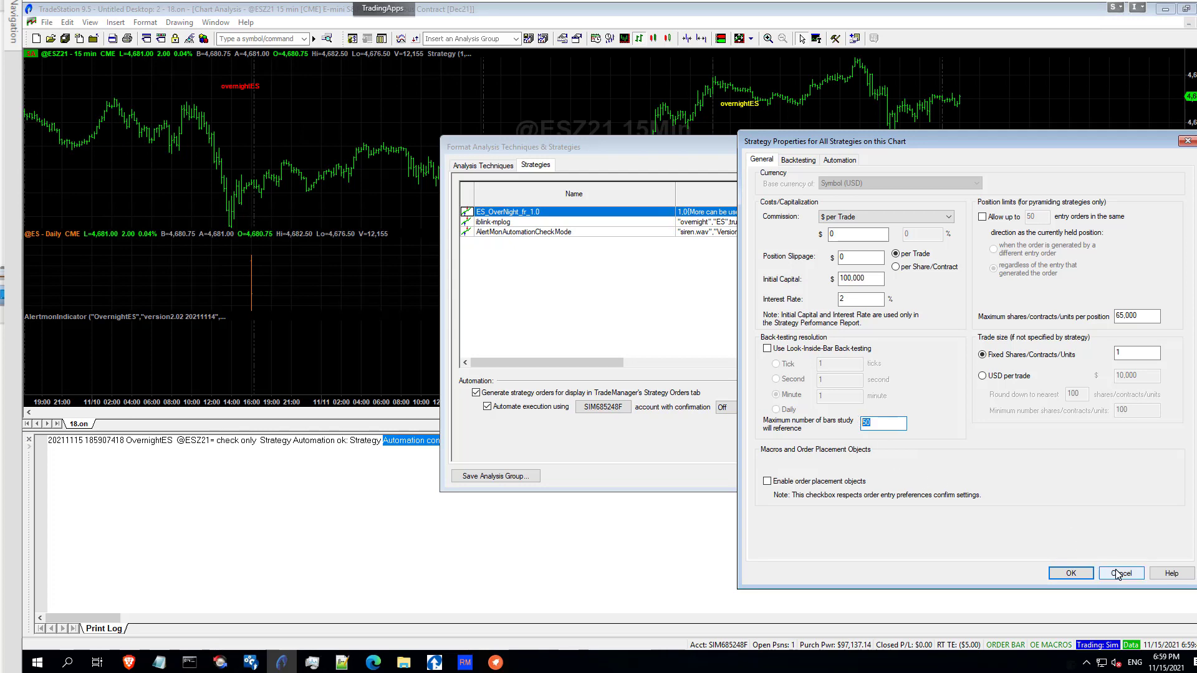
Step: Cancel Strategy Properties and load automation_error.trigger from C:\alertmon\trigger
{"action": "left_click", "coordinate": [1119, 573]}
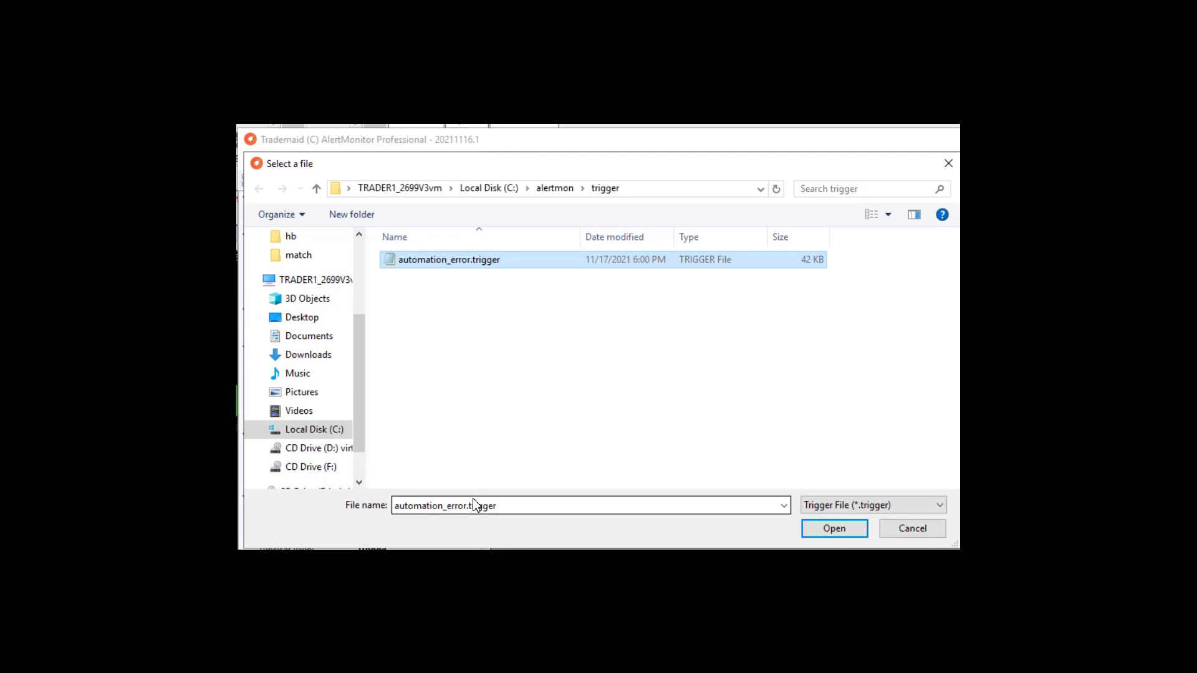
{"action": "left_click", "coordinate": [833, 529]}
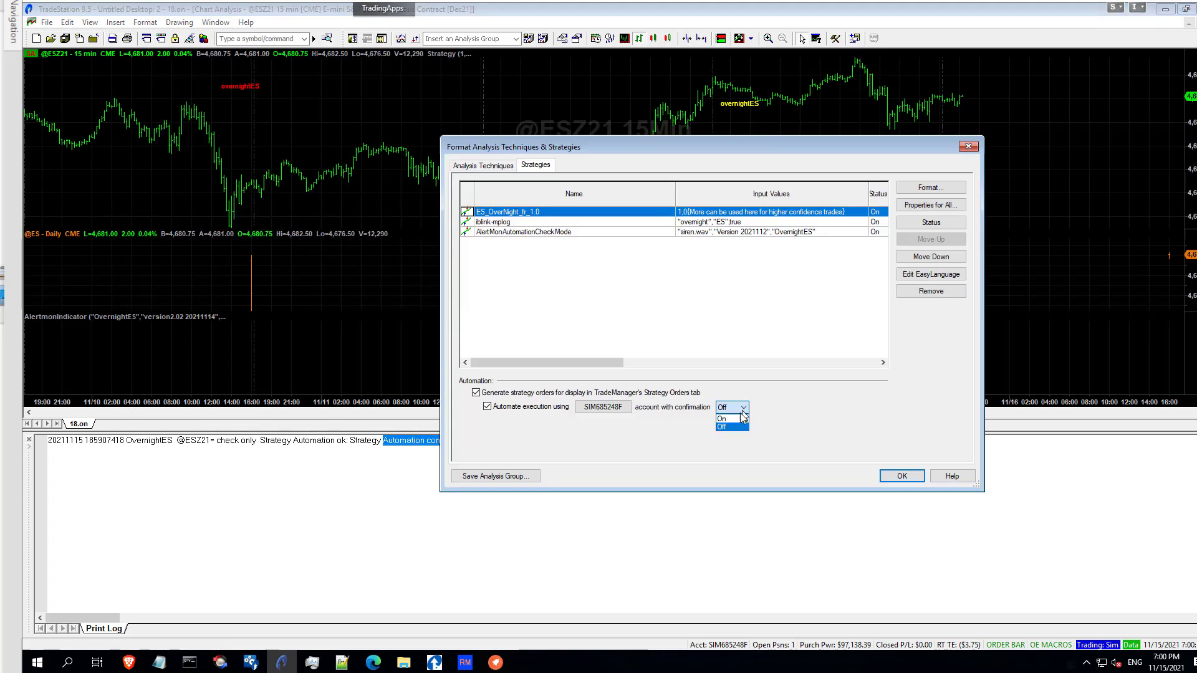
Step: Switch the strategy's account confirmation from Off to On
{"action": "left_click", "coordinate": [723, 418]}
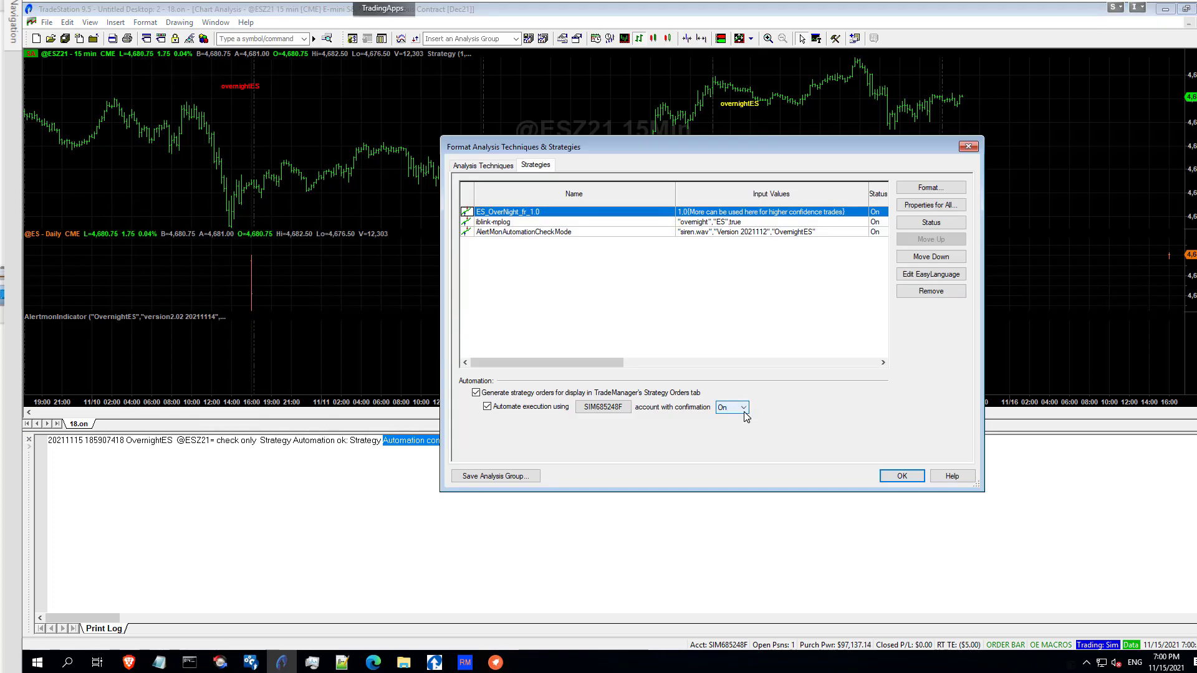
{"action": "mouse_move", "coordinate": [726, 416]}
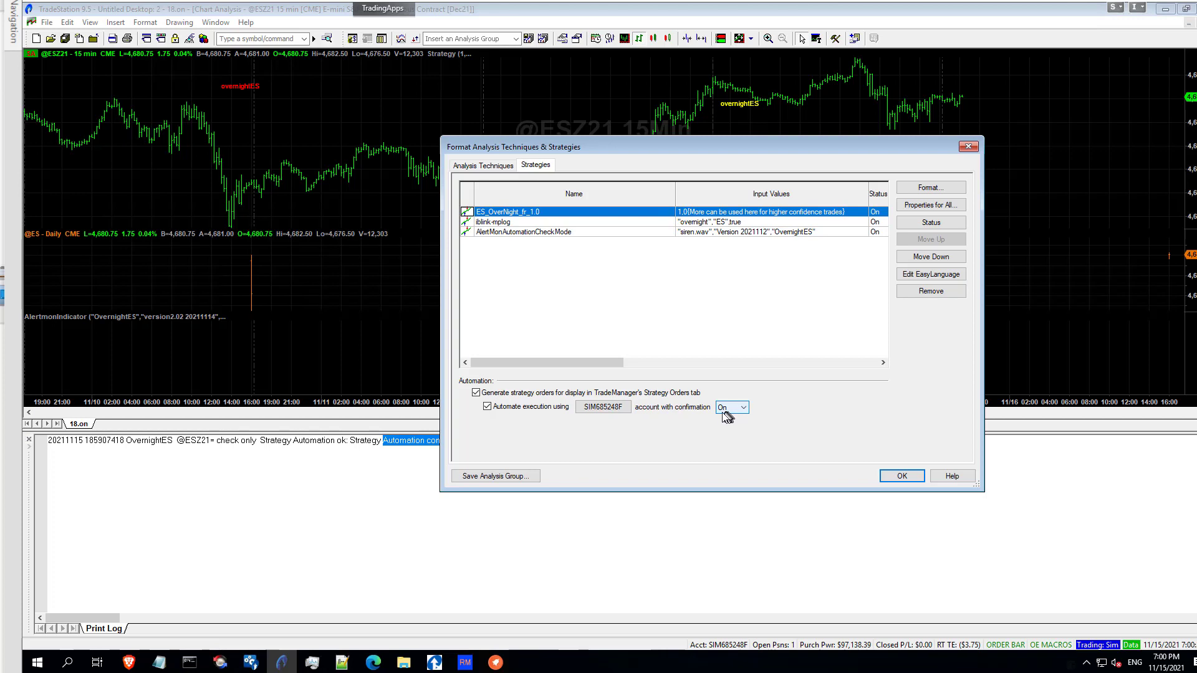
{"action": "left_click", "coordinate": [900, 474]}
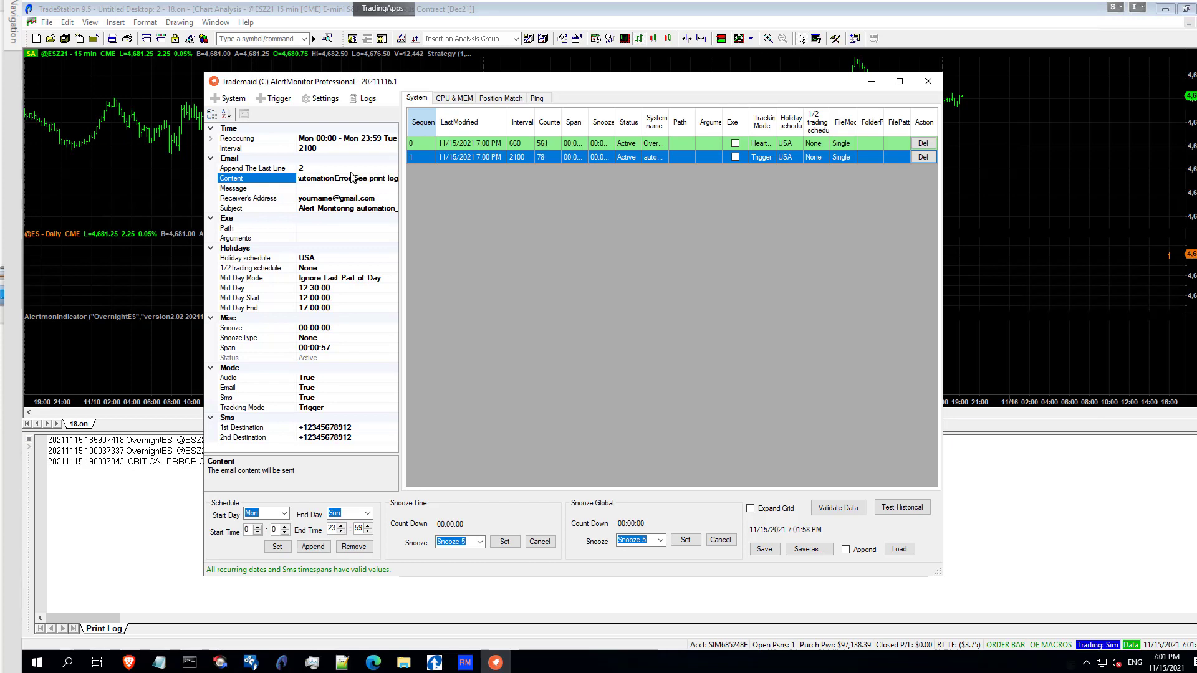
{"action": "left_click", "coordinate": [256, 168]}
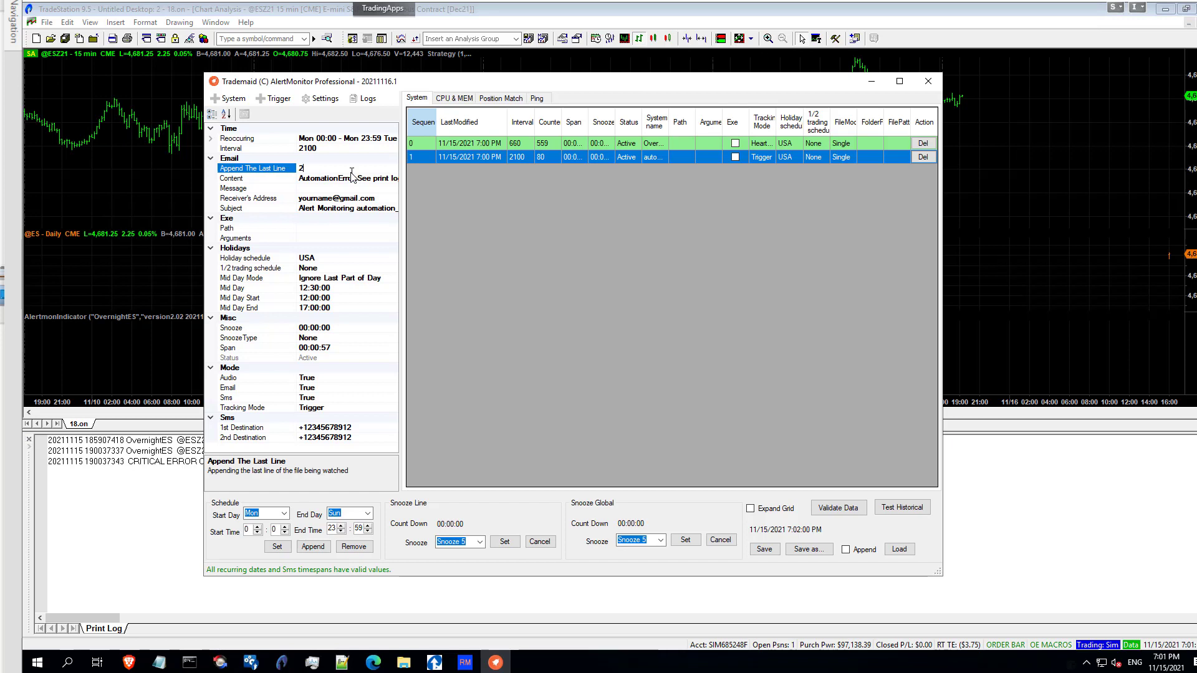
{"action": "left_click", "coordinate": [454, 97]}
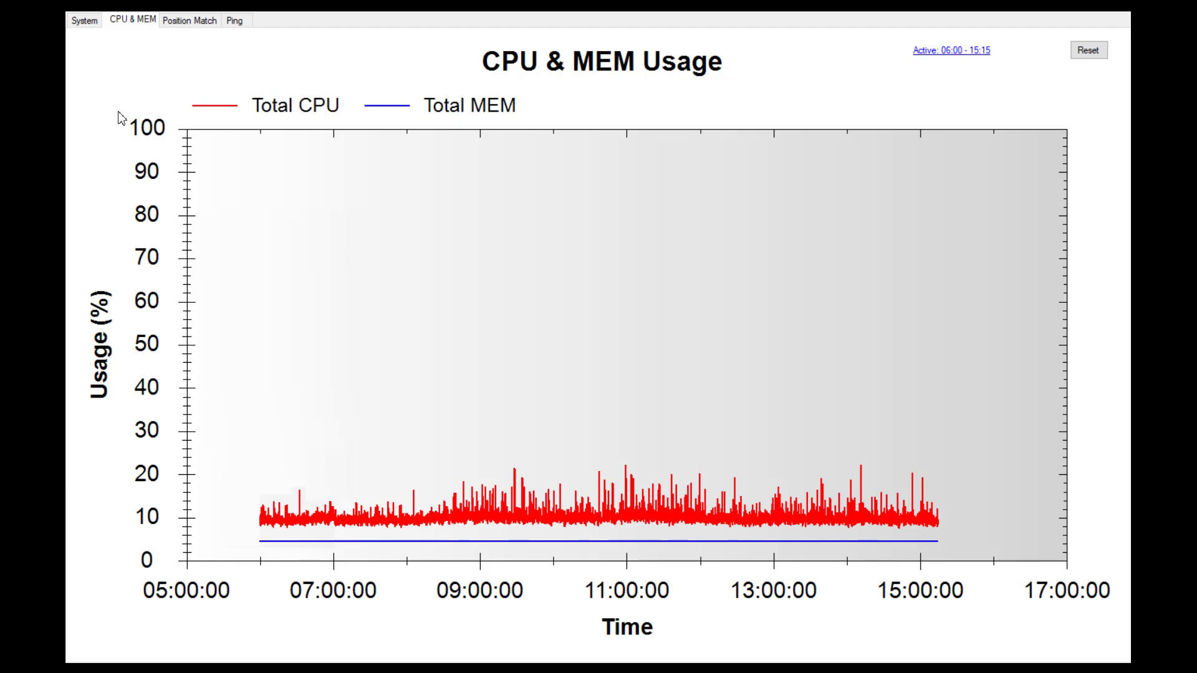
{"action": "mouse_move", "coordinate": [949, 51]}
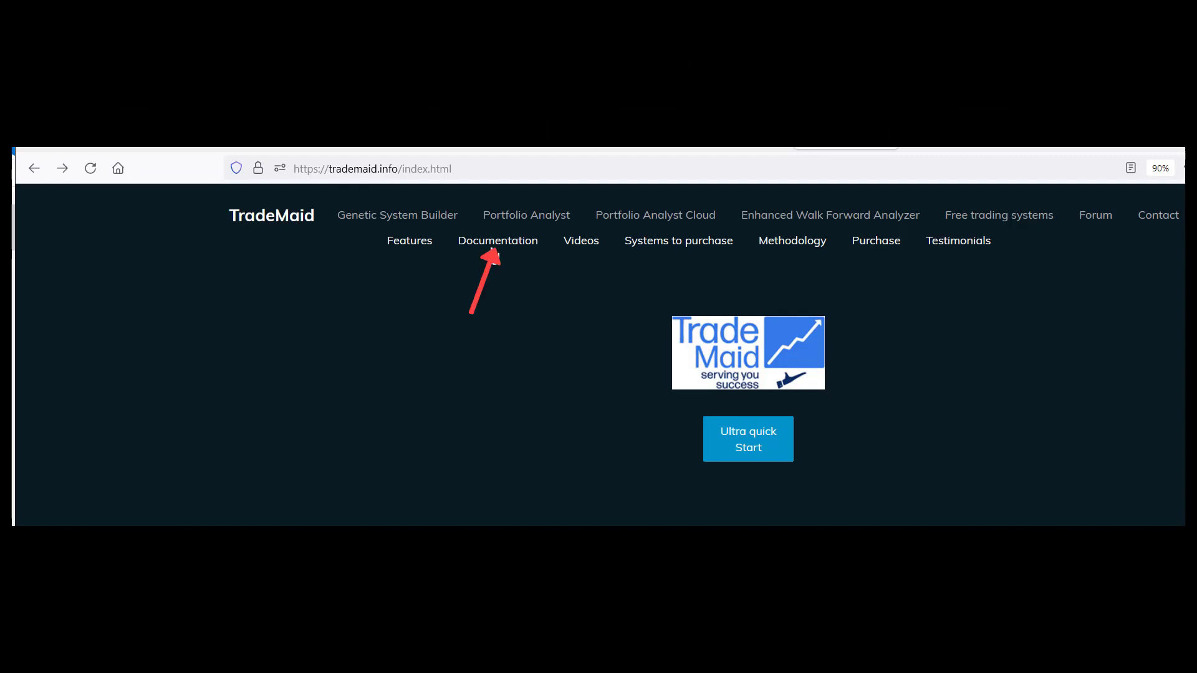
Step: Go to the site's Documentation and the AlertmonMonitoring page of the GSB Guide
{"action": "left_click", "coordinate": [499, 240]}
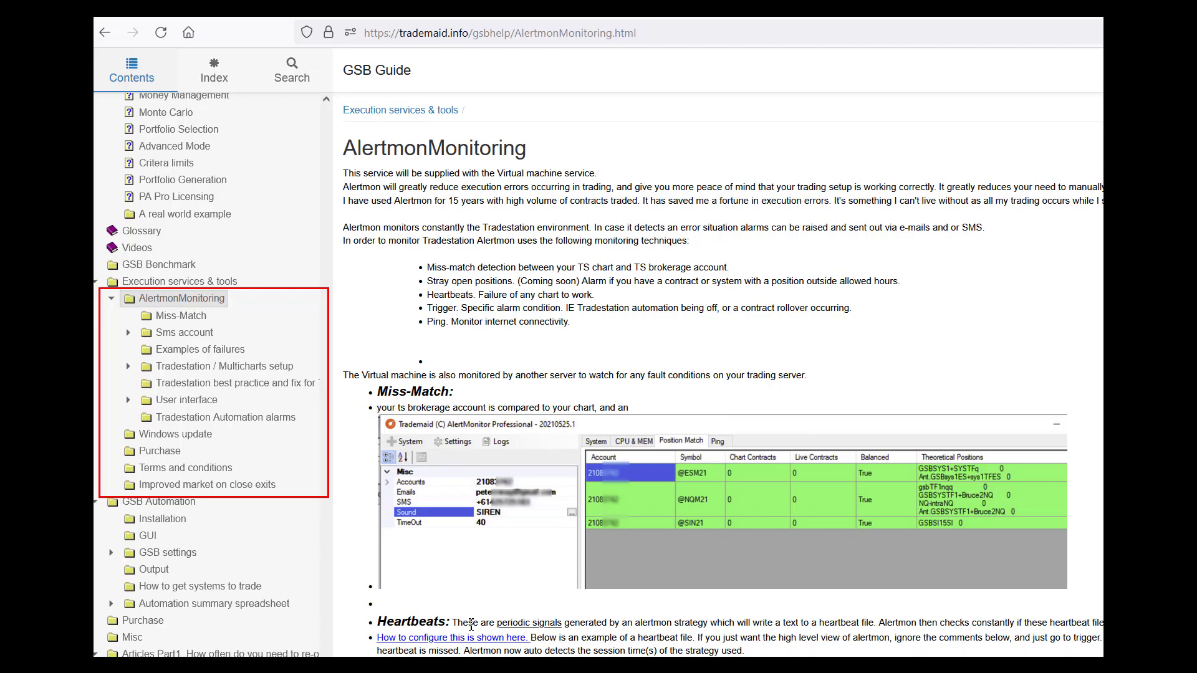